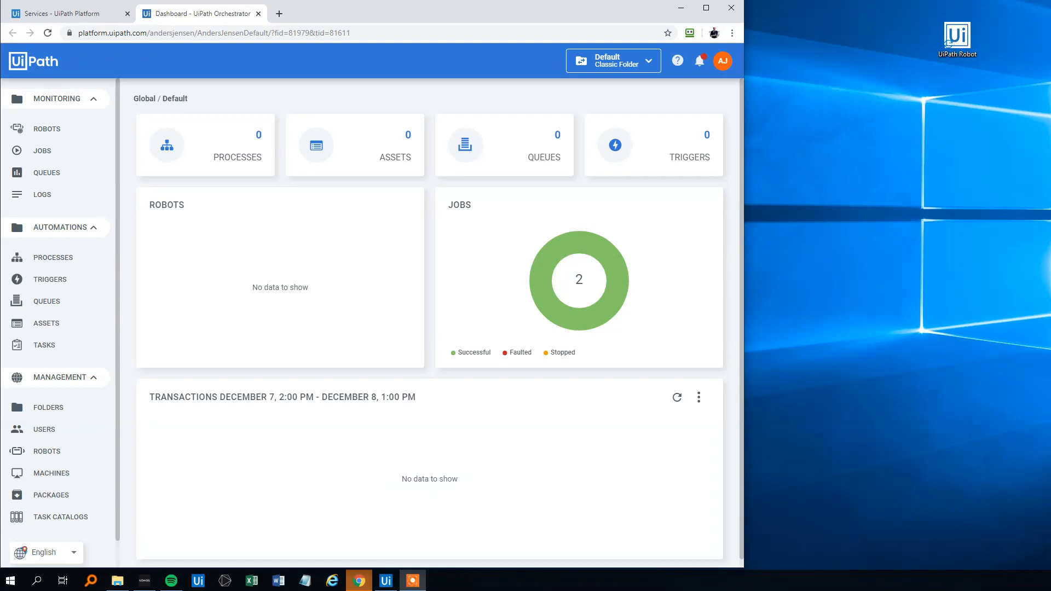
pyautogui.moveTo(409, 114)
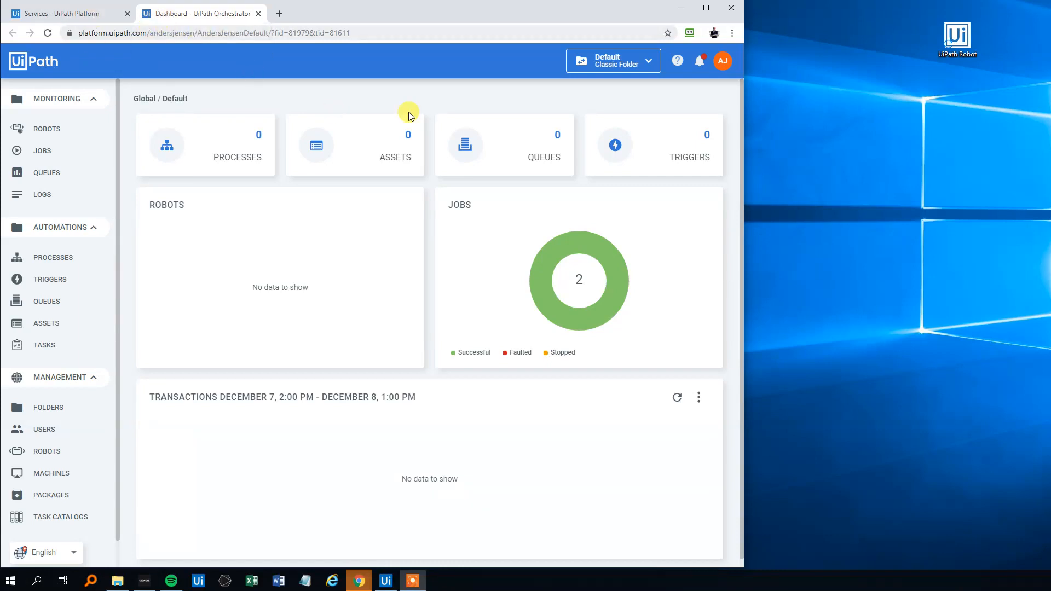
pyautogui.moveTo(217, 116)
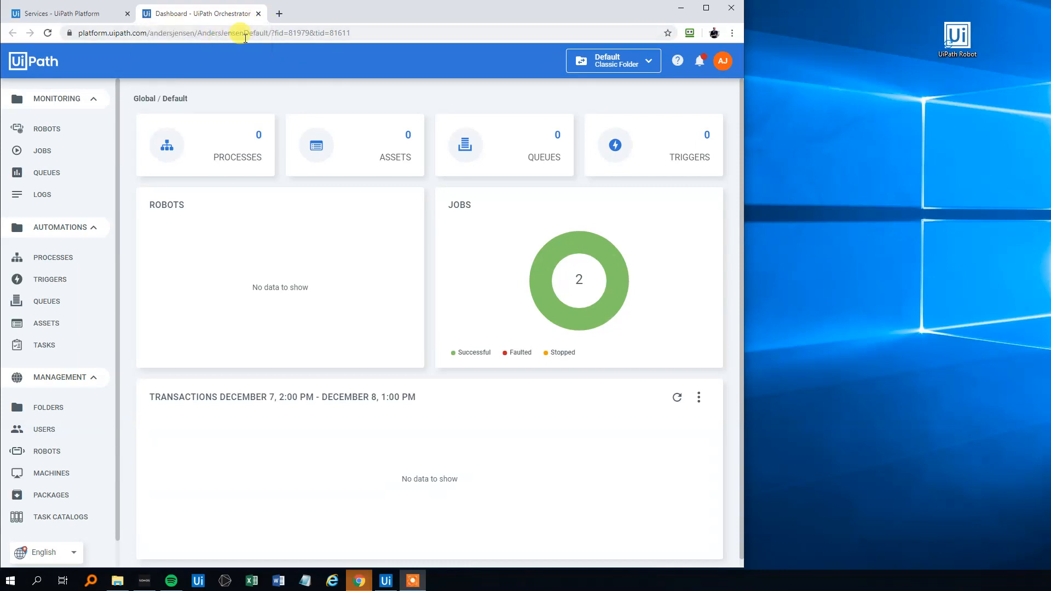
pyautogui.moveTo(803, 176)
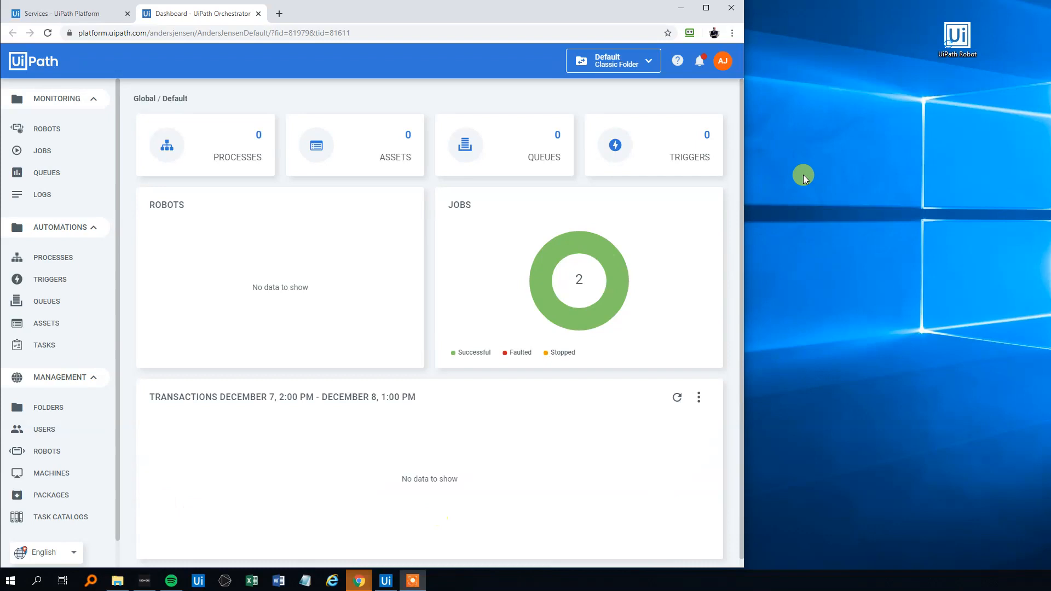
pyautogui.moveTo(429, 157)
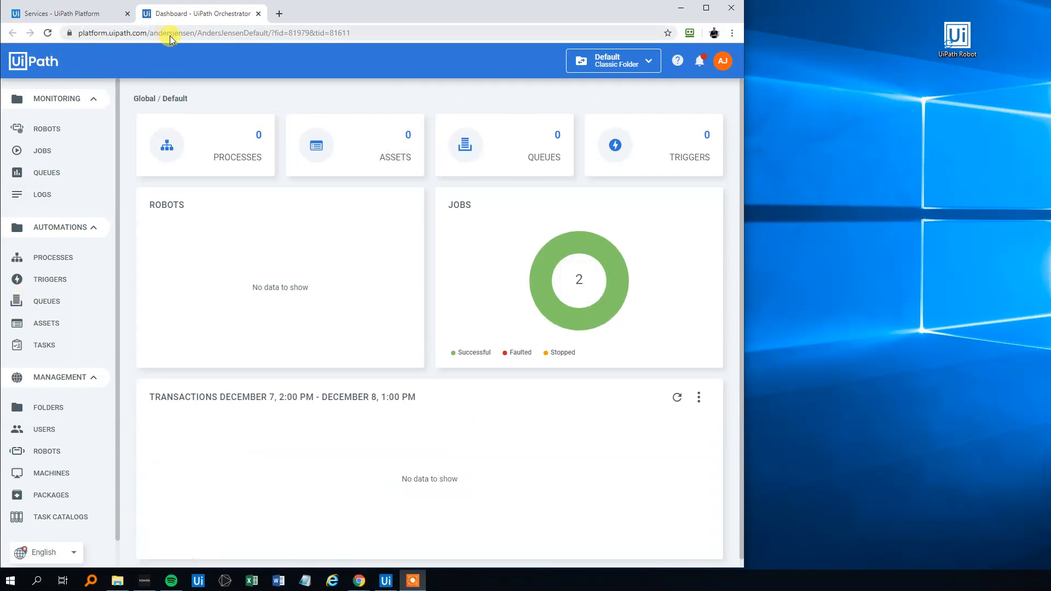
# Step: Return to the Services page and relaunch the AndersJensenDefault Orchestrator in a new tab
pyautogui.click(201, 32)
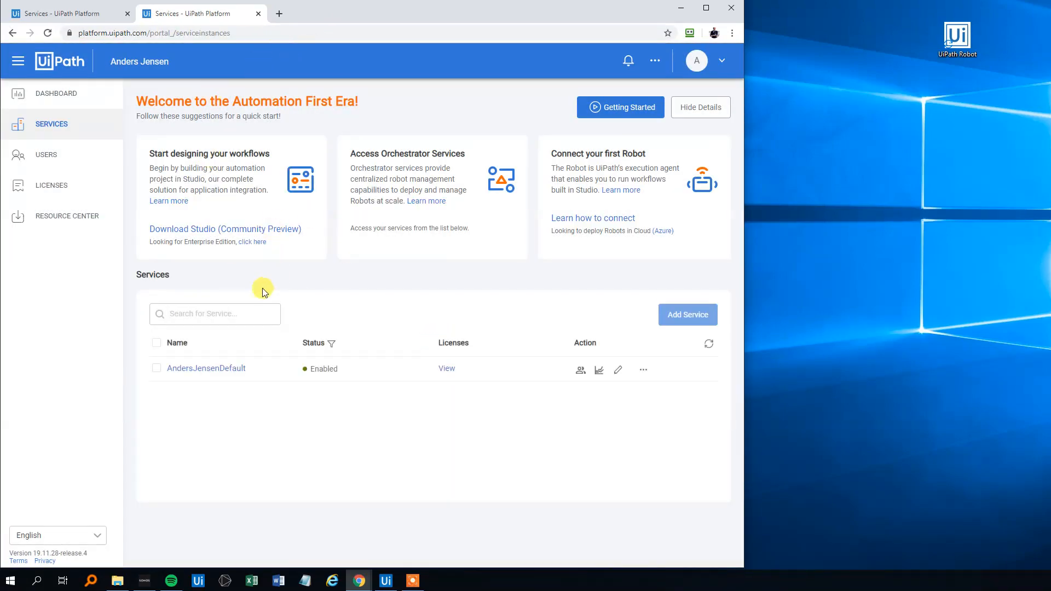
pyautogui.moveTo(217, 355)
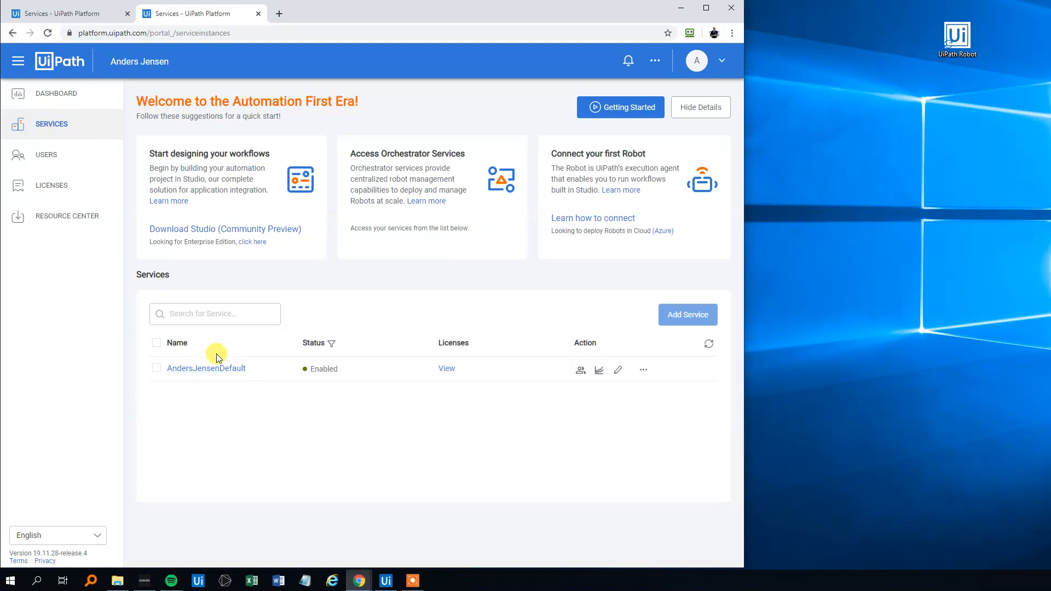
pyautogui.click(206, 368)
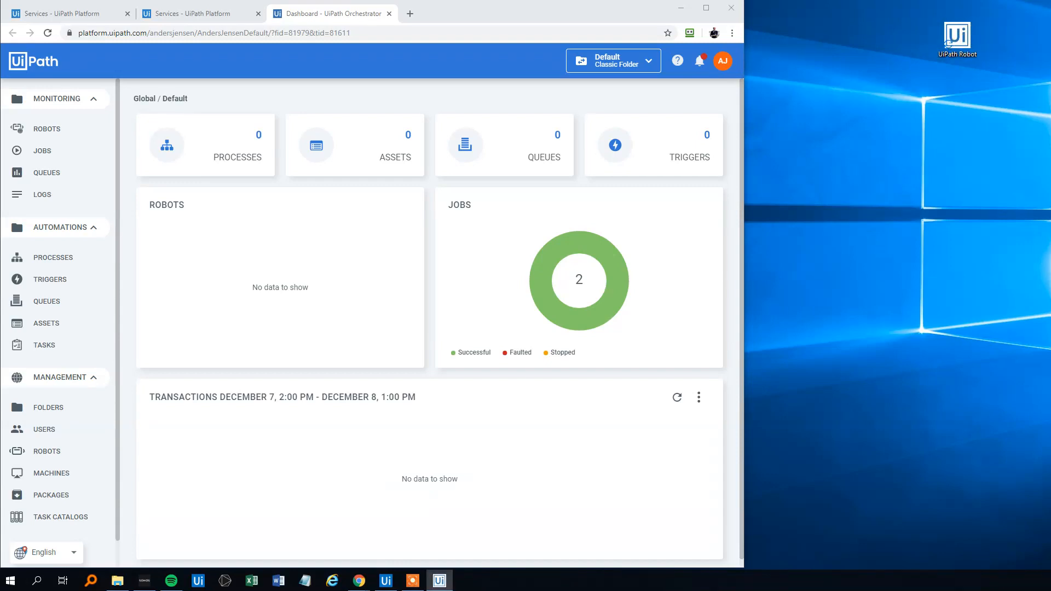
pyautogui.moveTo(945, 142)
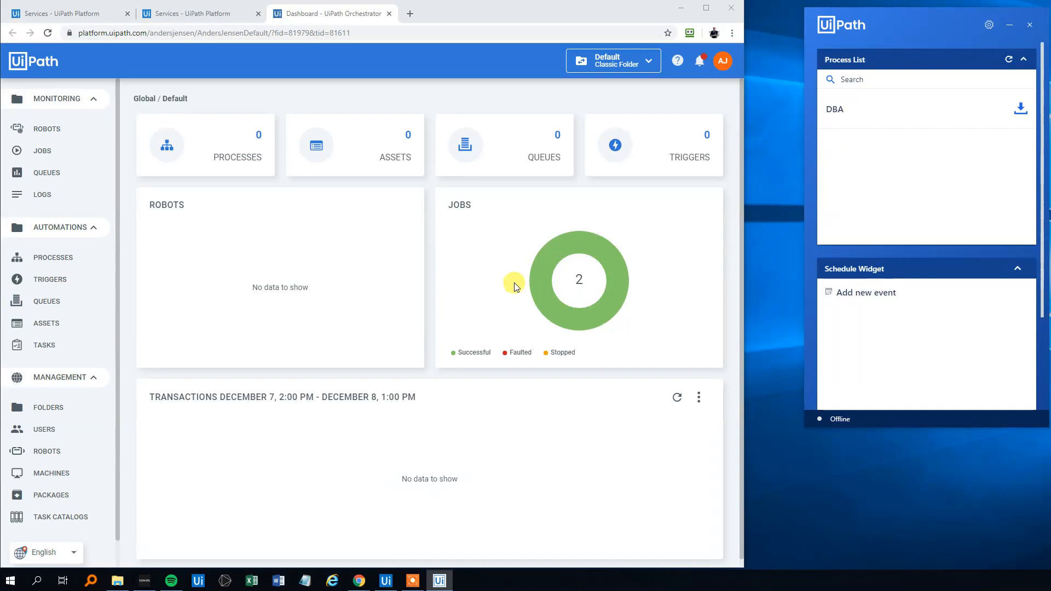
pyautogui.moveTo(51, 472)
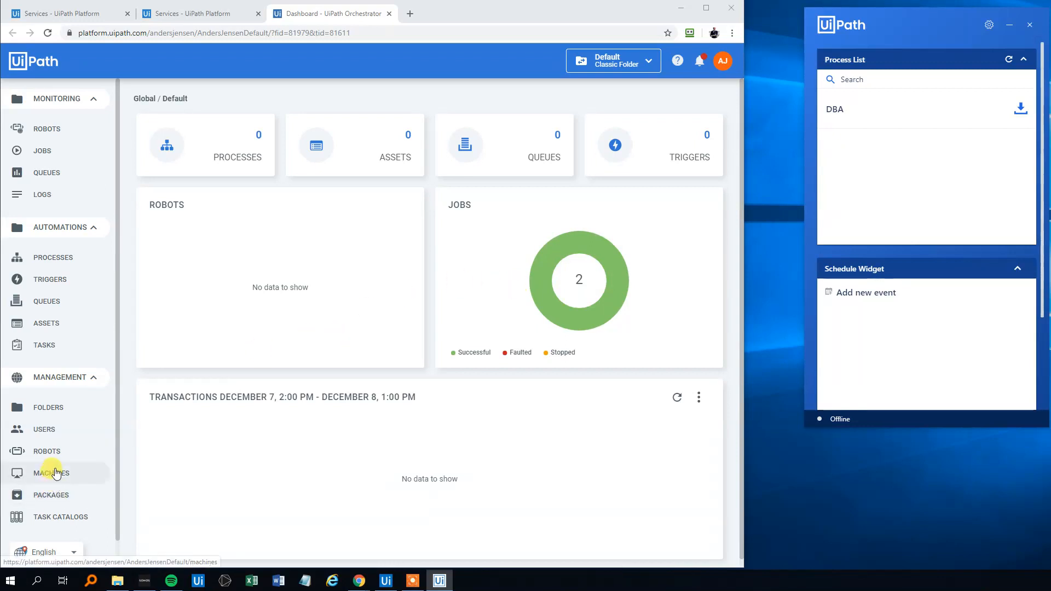
# Step: Provision a machine template named 'Anders Machine' from the Machines page
pyautogui.click(51, 473)
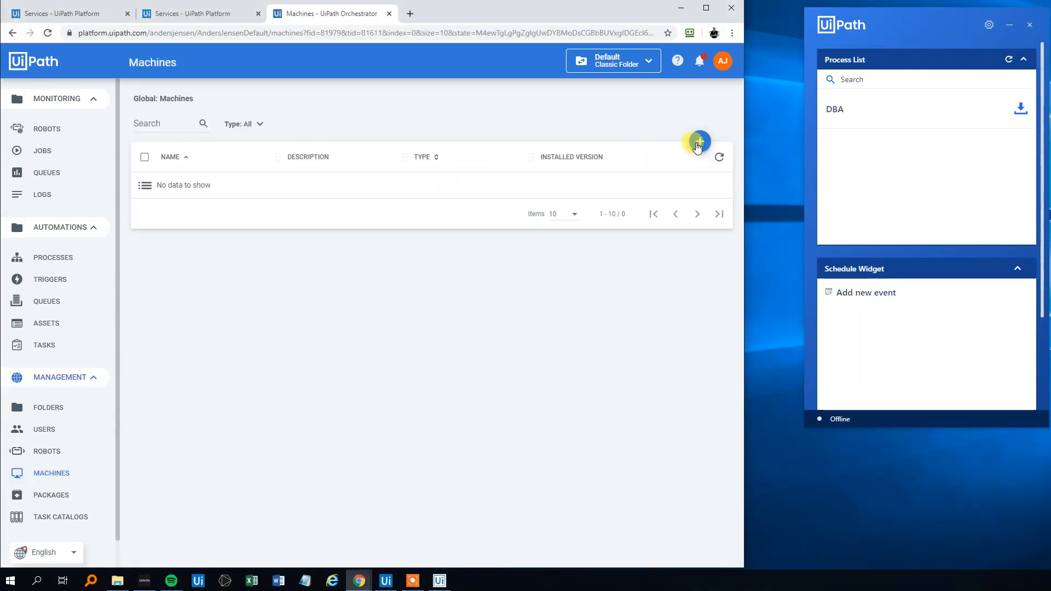
pyautogui.click(699, 141)
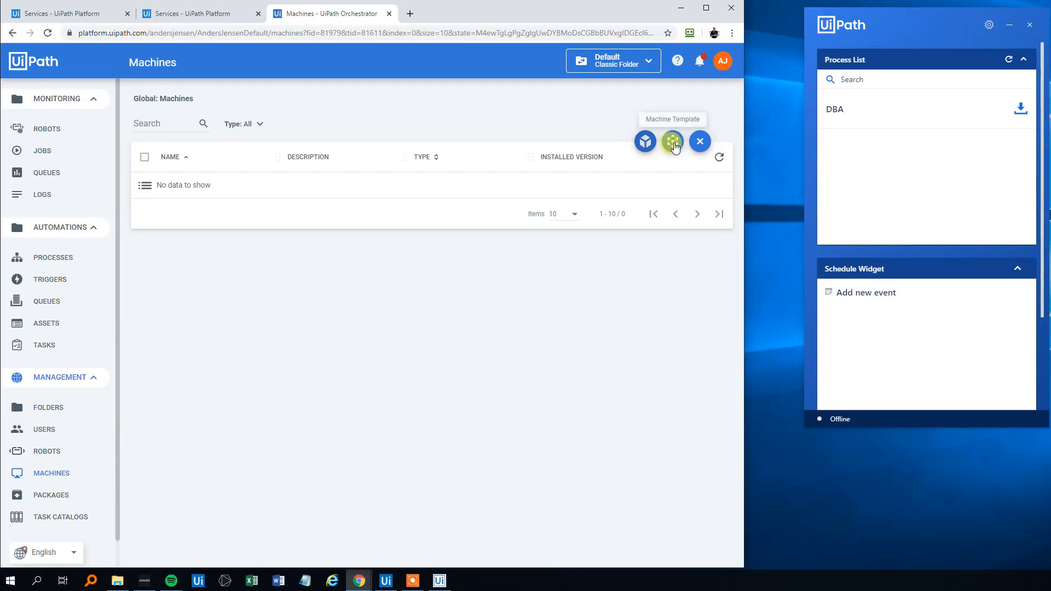
pyautogui.click(671, 142)
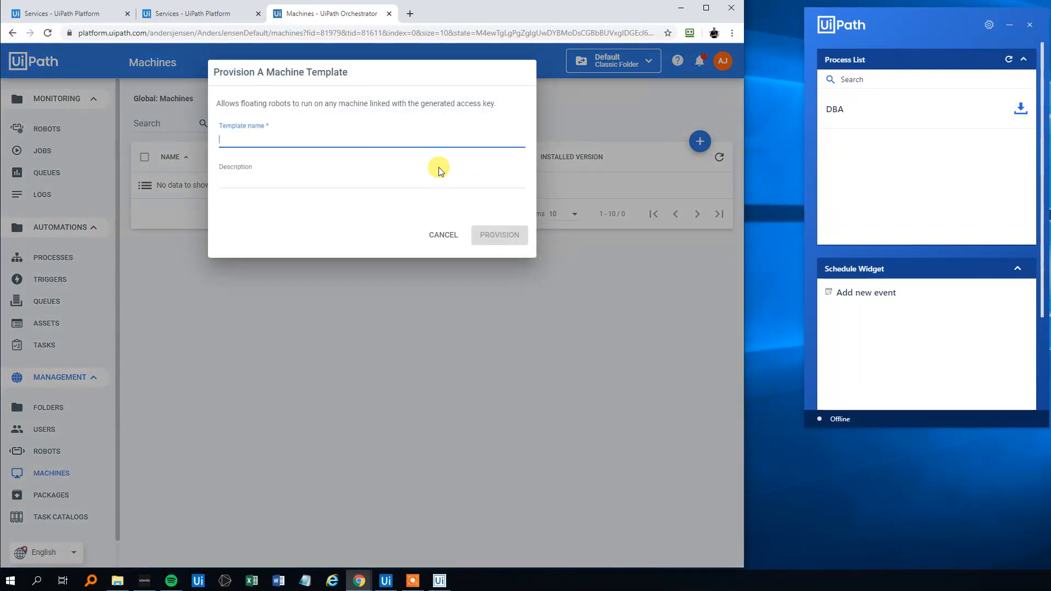
pyautogui.write('A')
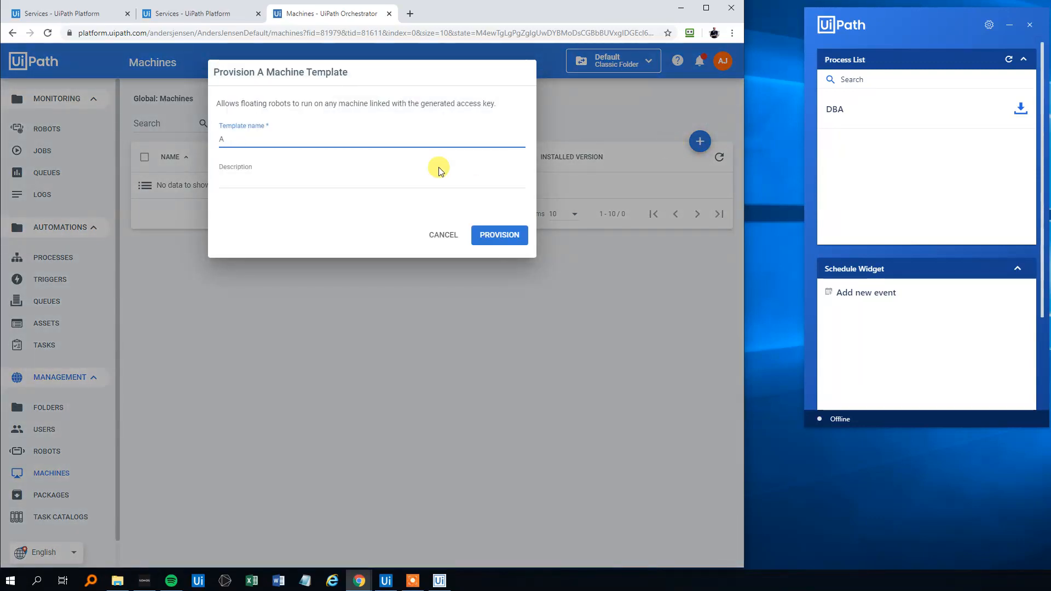
pyautogui.write('nderss M')
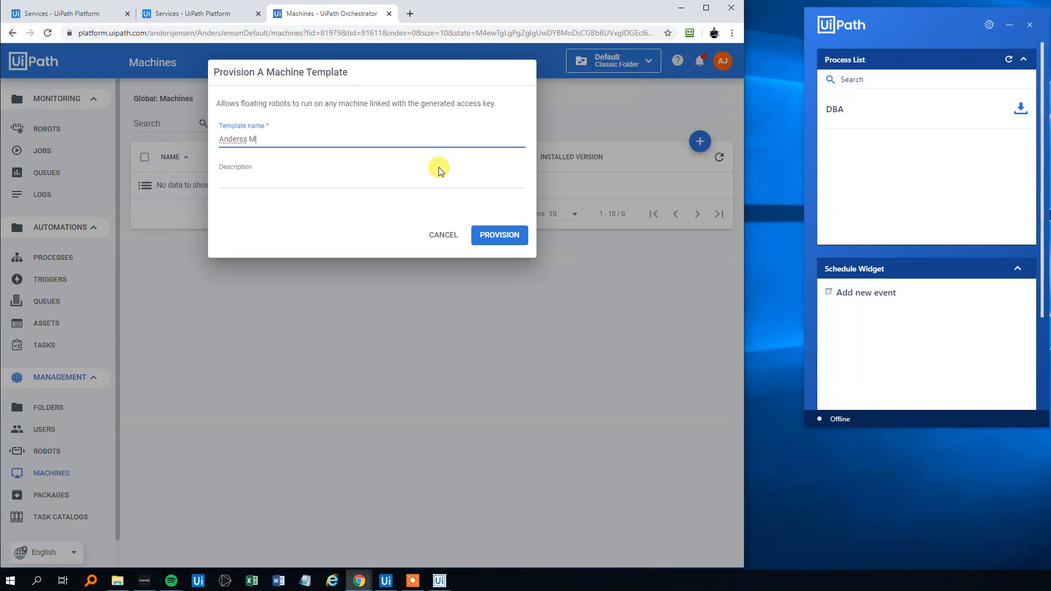
pyautogui.write('achin')
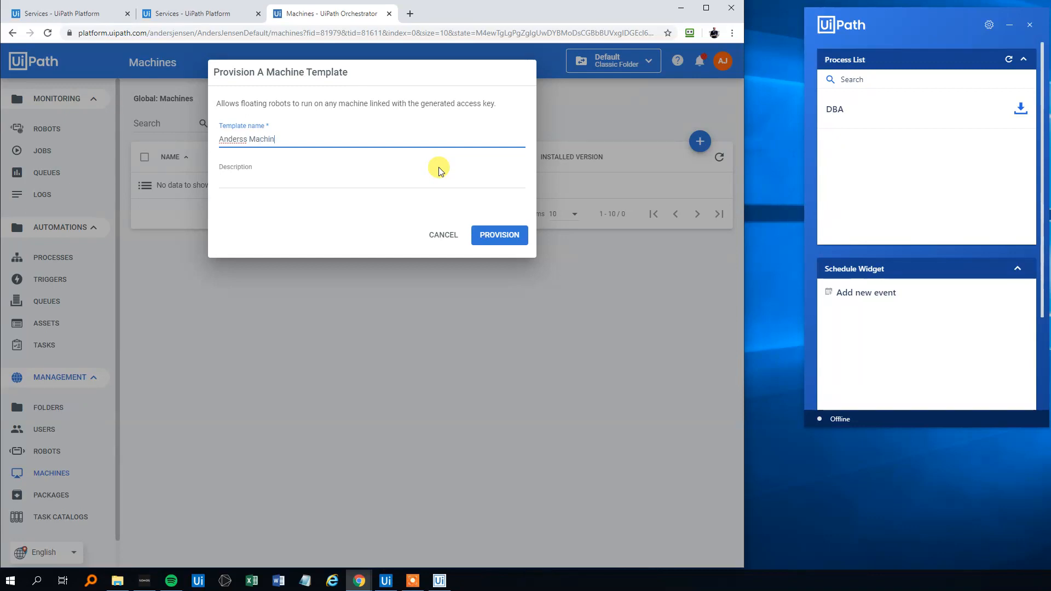
pyautogui.press('Backspace')
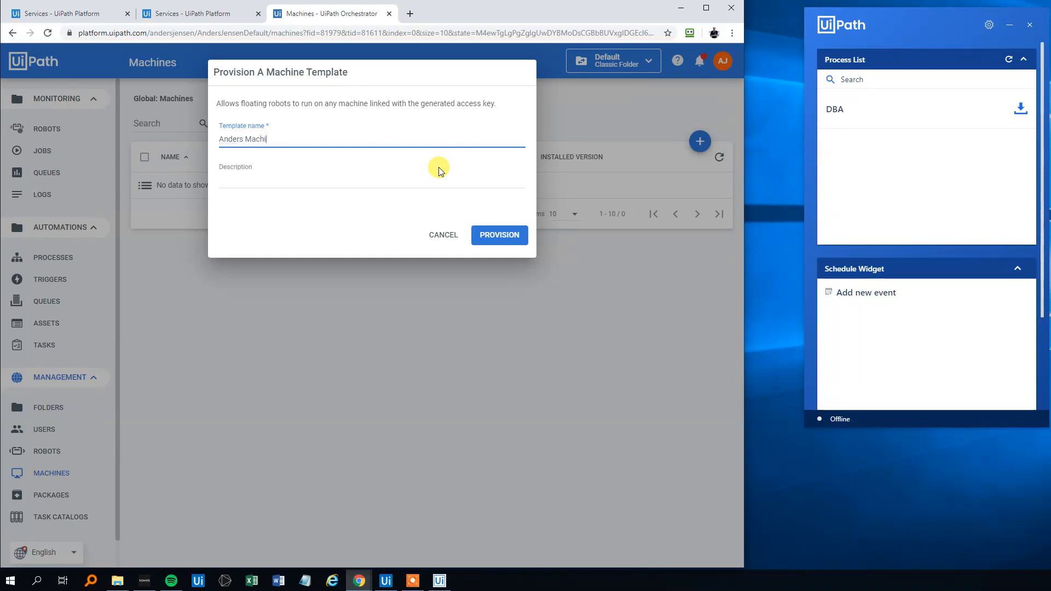
pyautogui.click(372, 179)
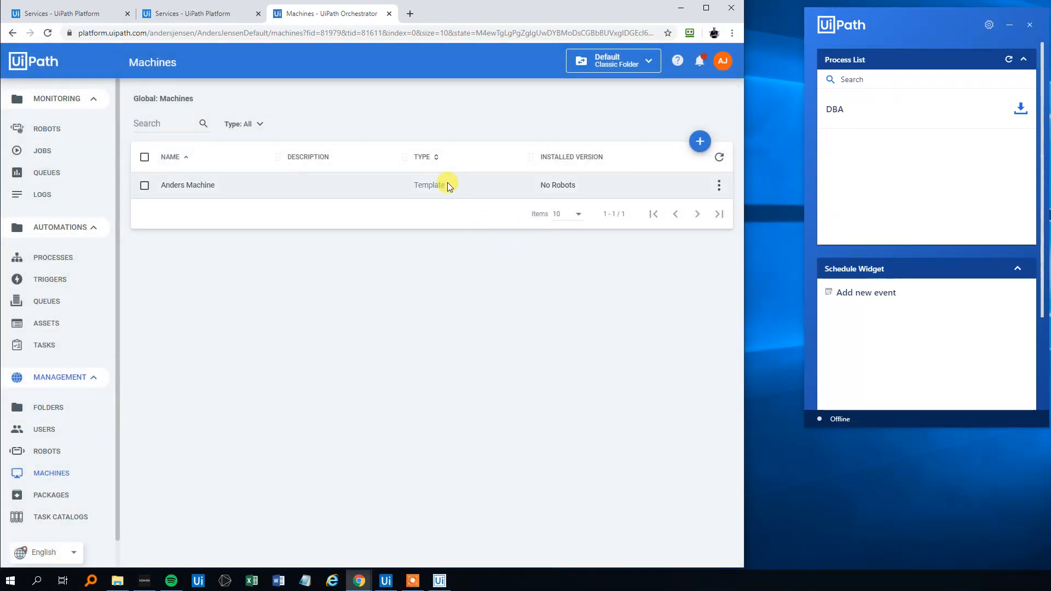
pyautogui.moveTo(717, 188)
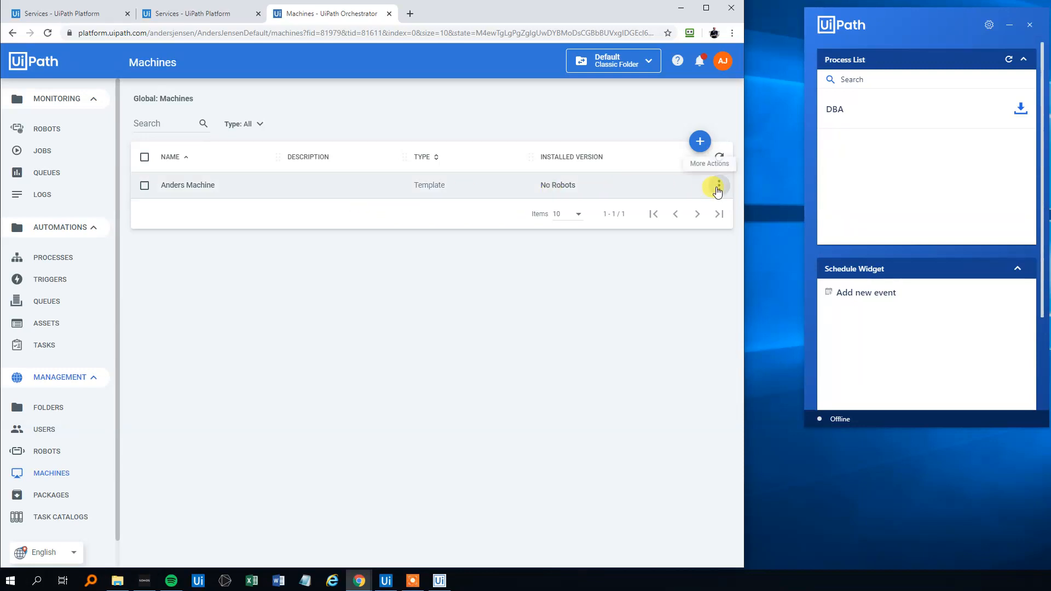
# Step: Copy the Anders Machine template's machine key from its Edit dialog without saving changes
pyautogui.click(716, 186)
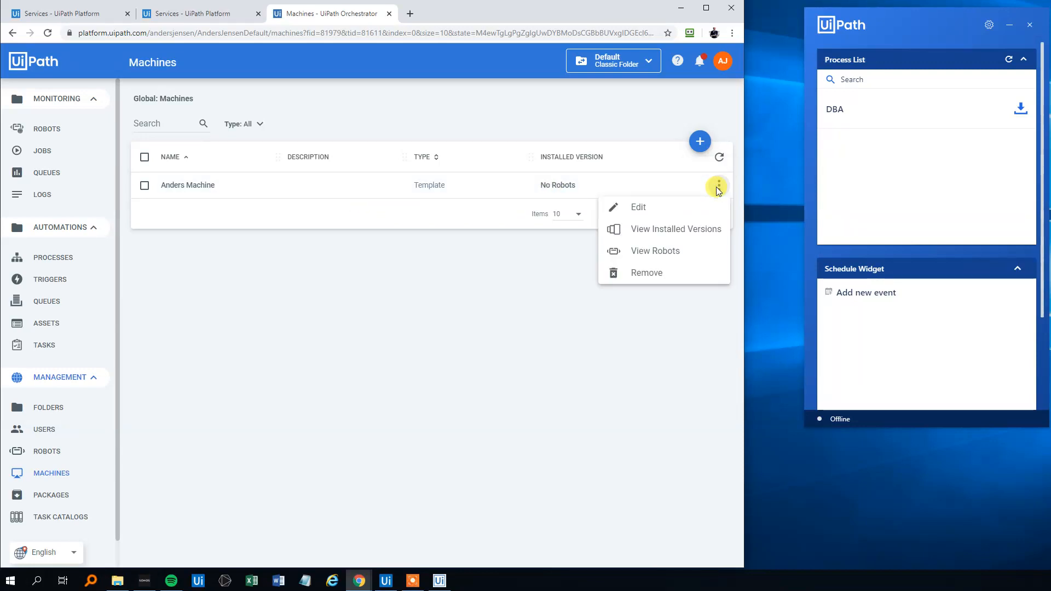
pyautogui.click(638, 206)
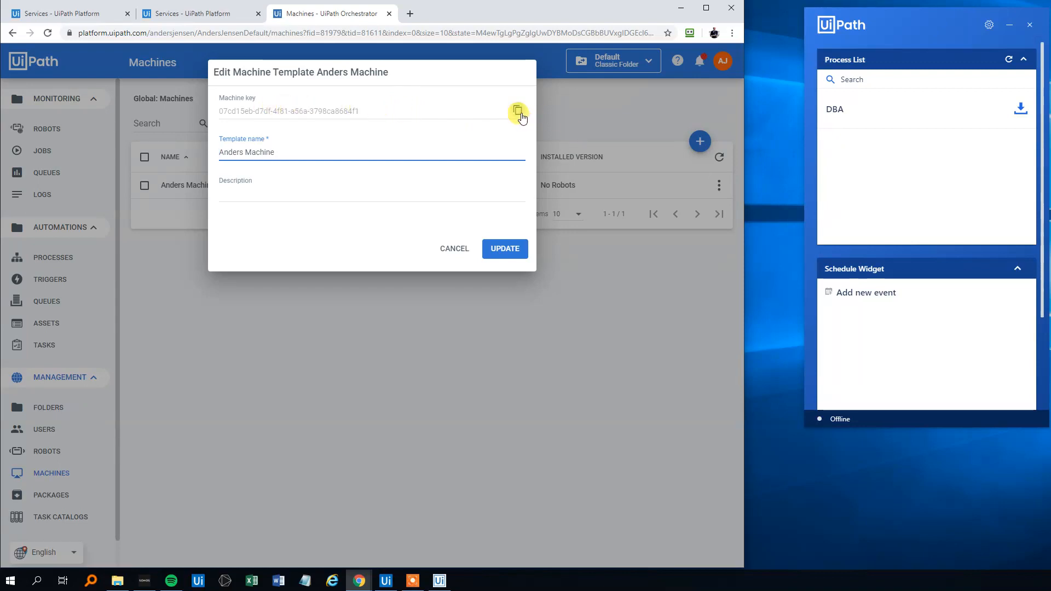
pyautogui.click(517, 110)
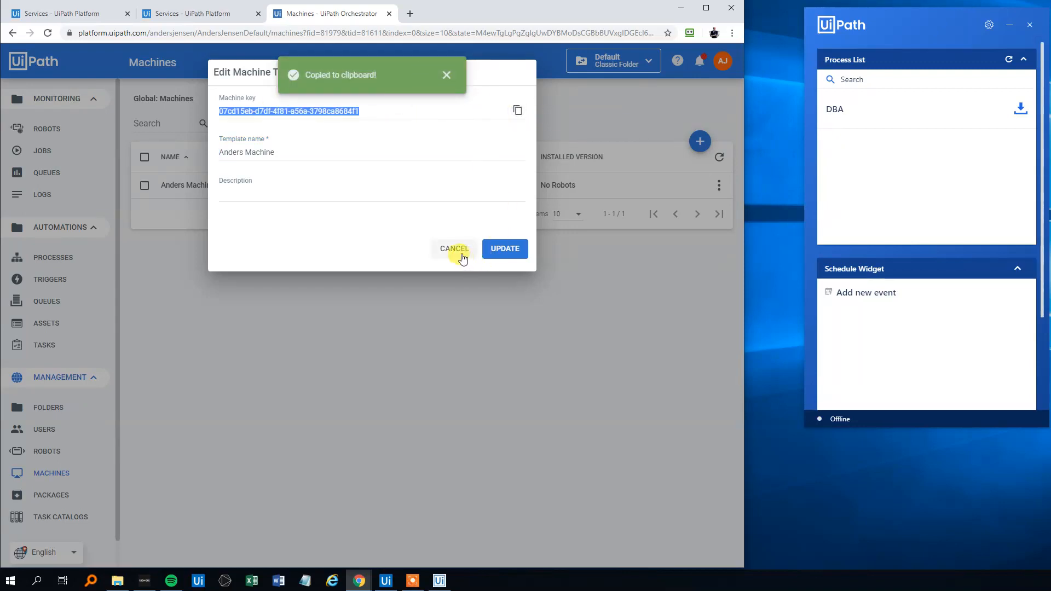
pyautogui.click(454, 249)
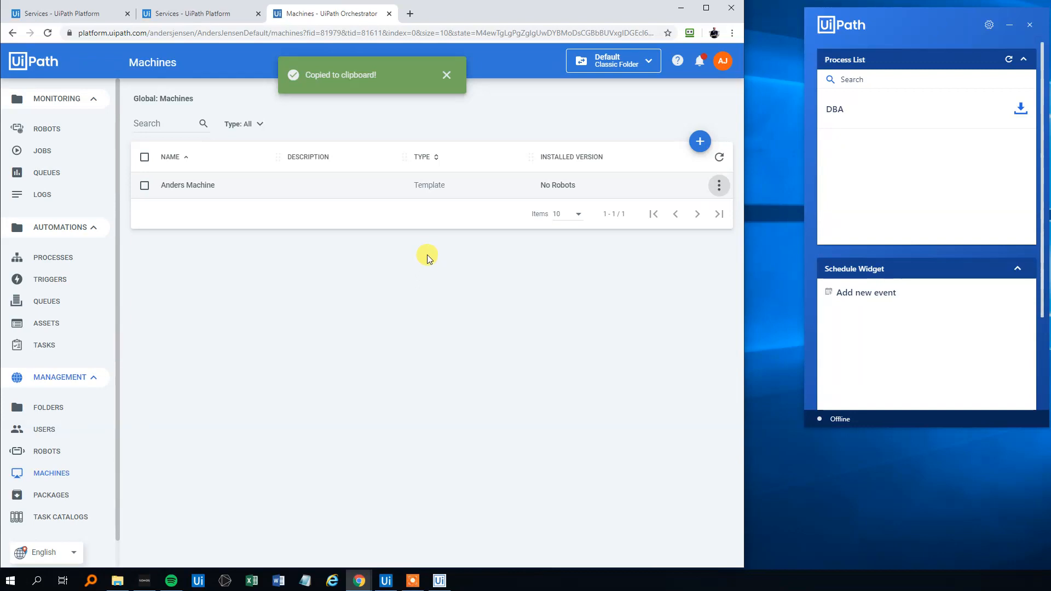
pyautogui.click(48, 451)
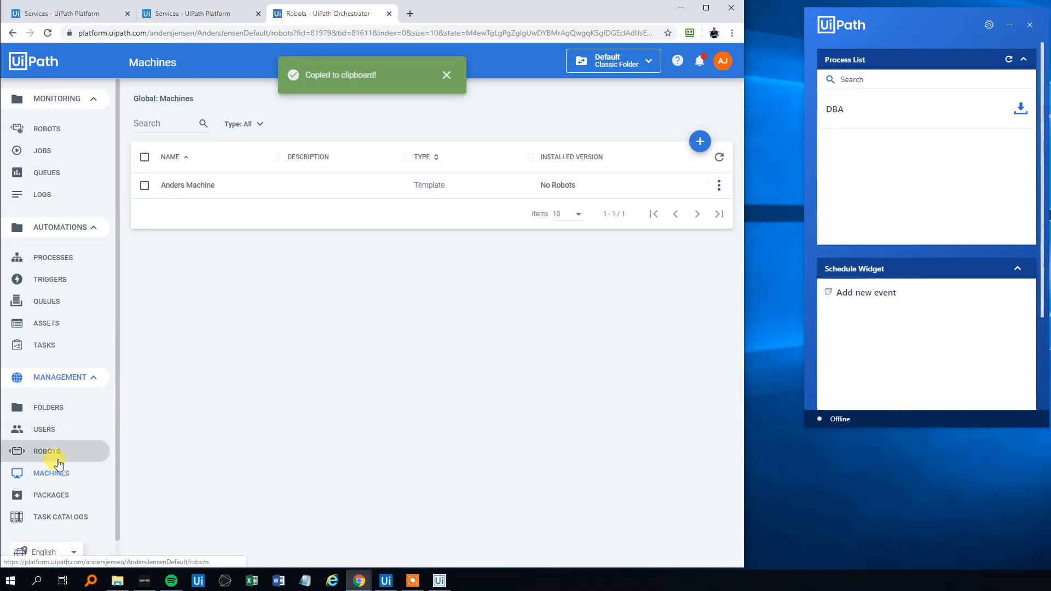
# Step: Start a floating robot named 'Anders Robot' with Studio as its type
pyautogui.click(47, 452)
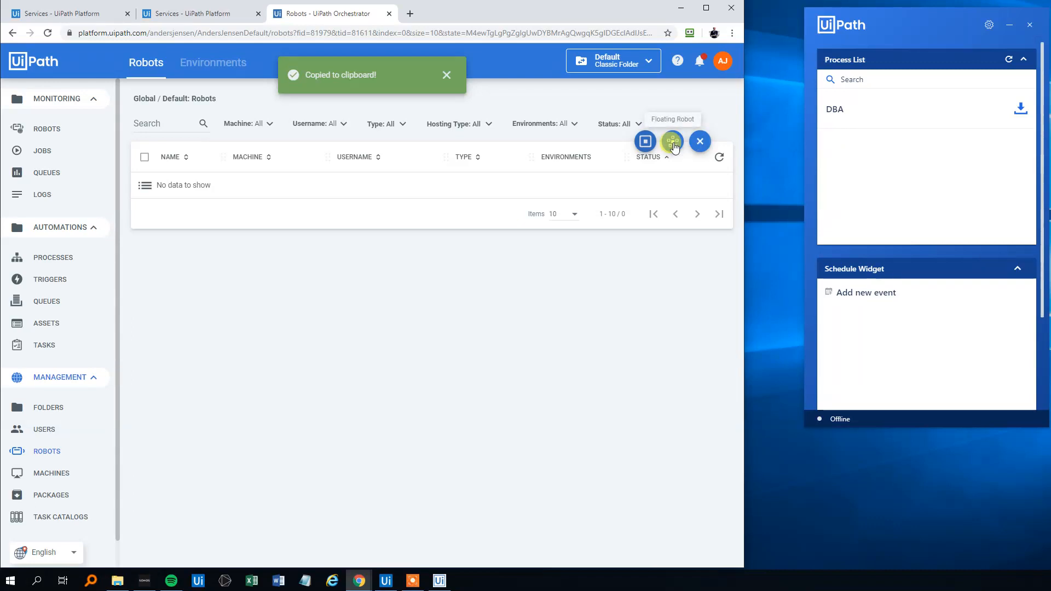
pyautogui.click(644, 141)
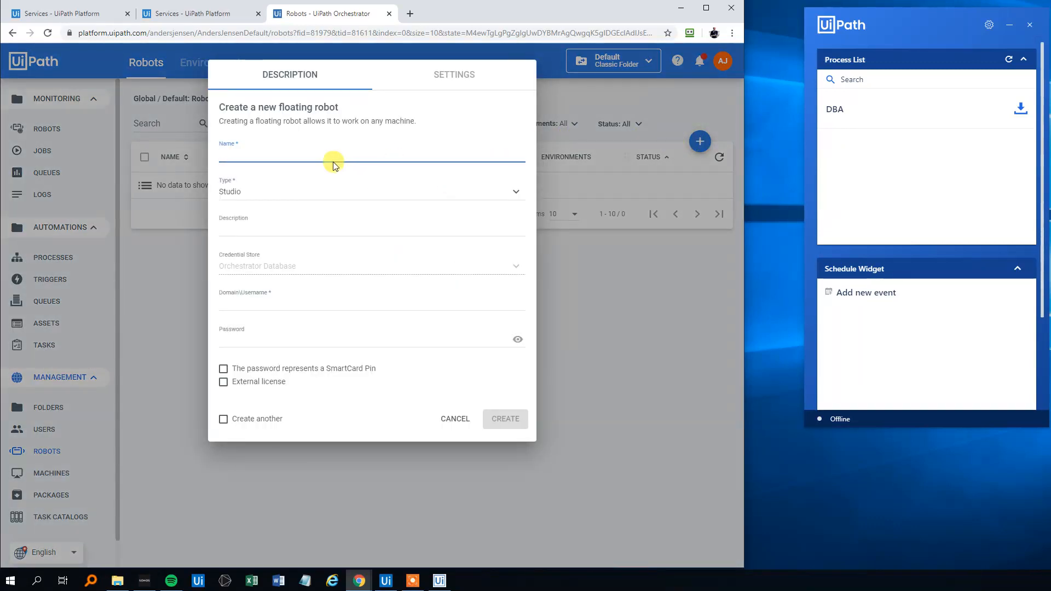
pyautogui.write('Anb')
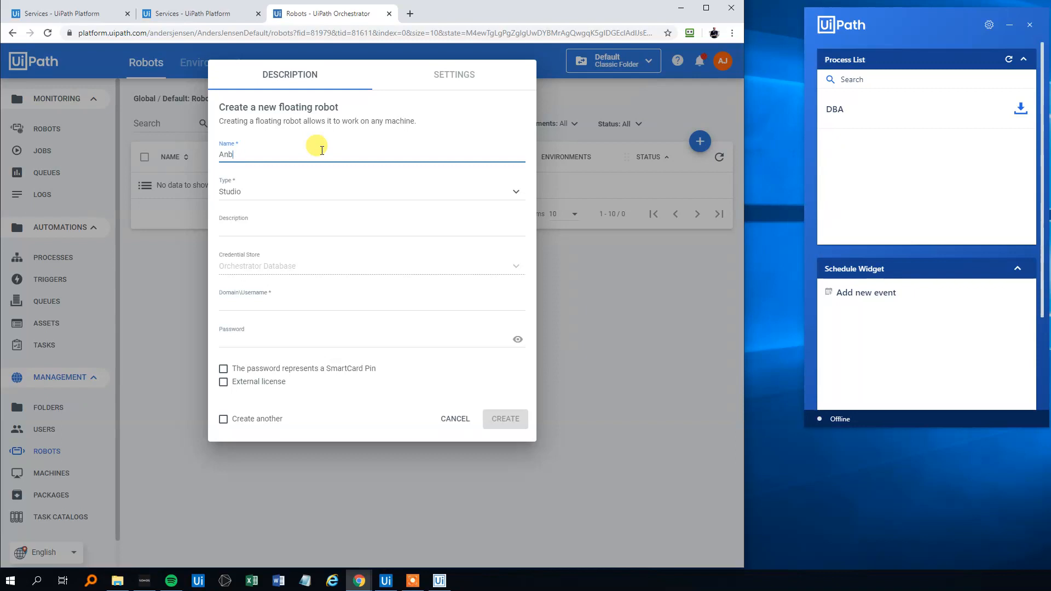
pyautogui.write('Anders')
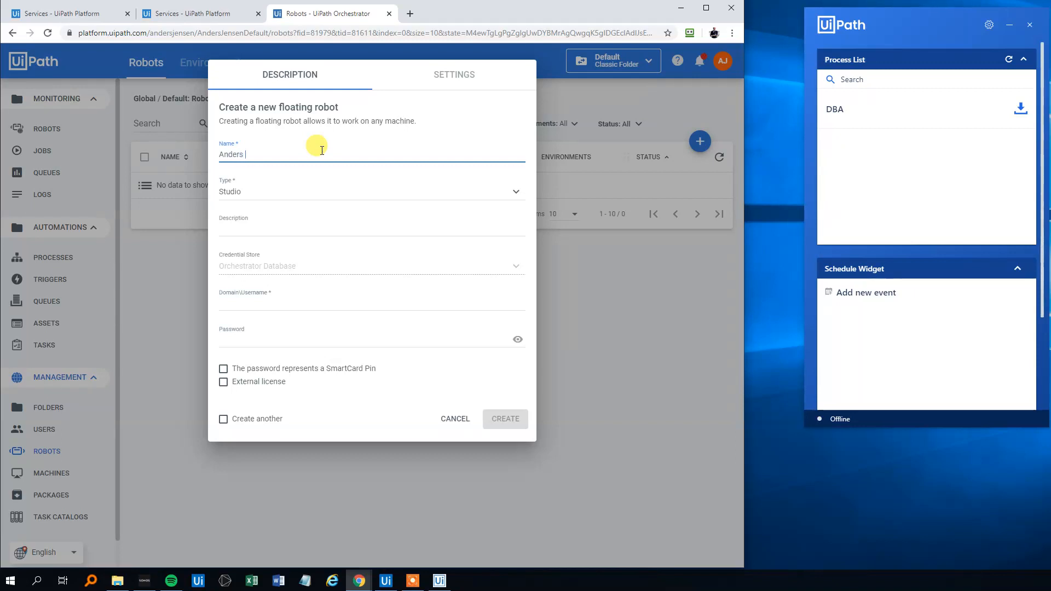
pyautogui.write('Robot')
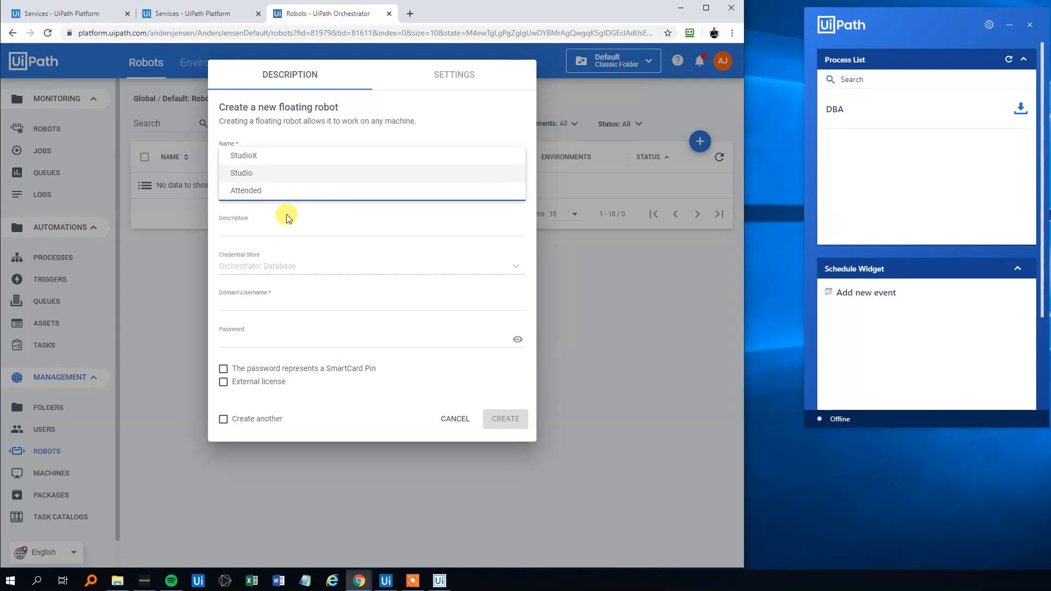
pyautogui.click(241, 173)
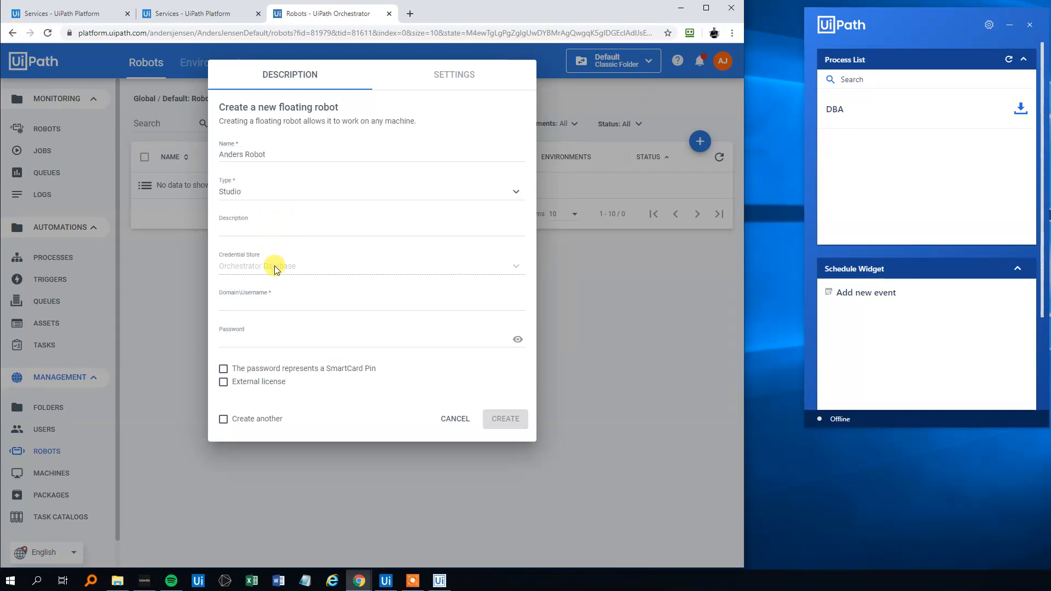
pyautogui.click(371, 303)
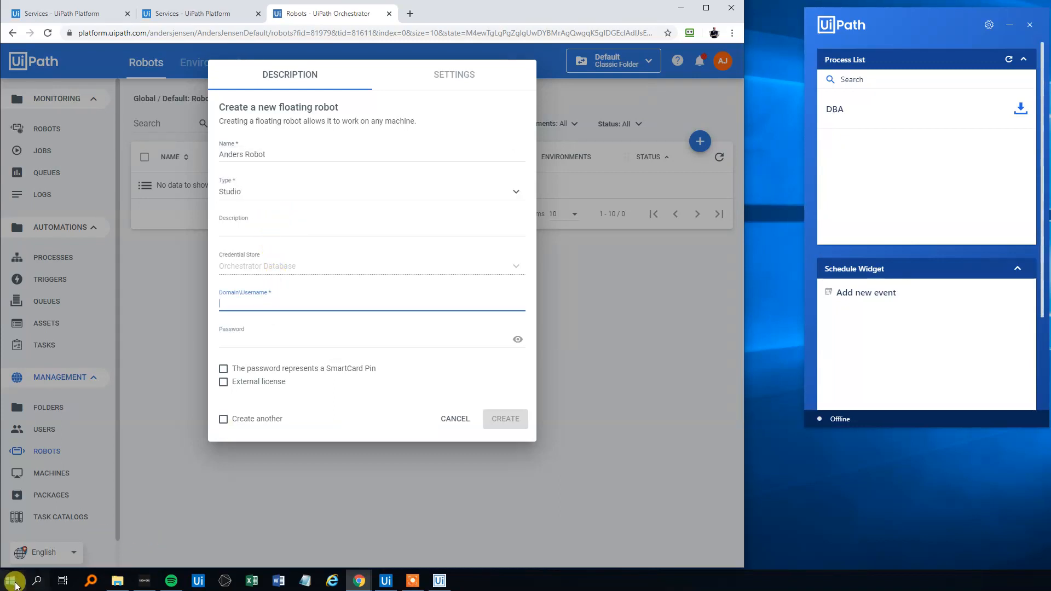
# Step: Run whoami in Command Prompt, showing the user laptop-3oj8rdi7\bruger
pyautogui.click(13, 581)
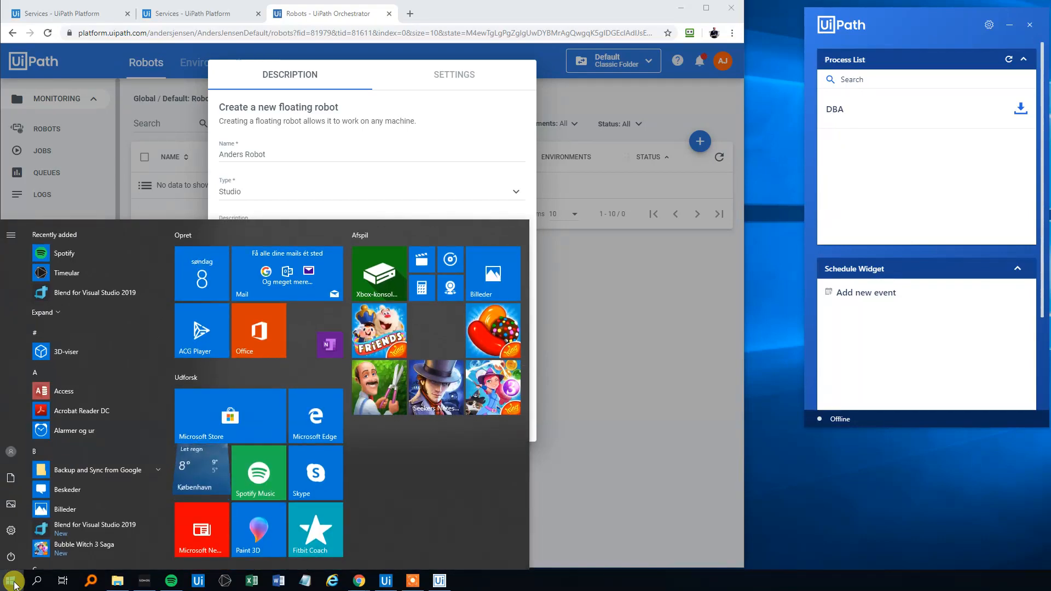
pyautogui.write('cmd')
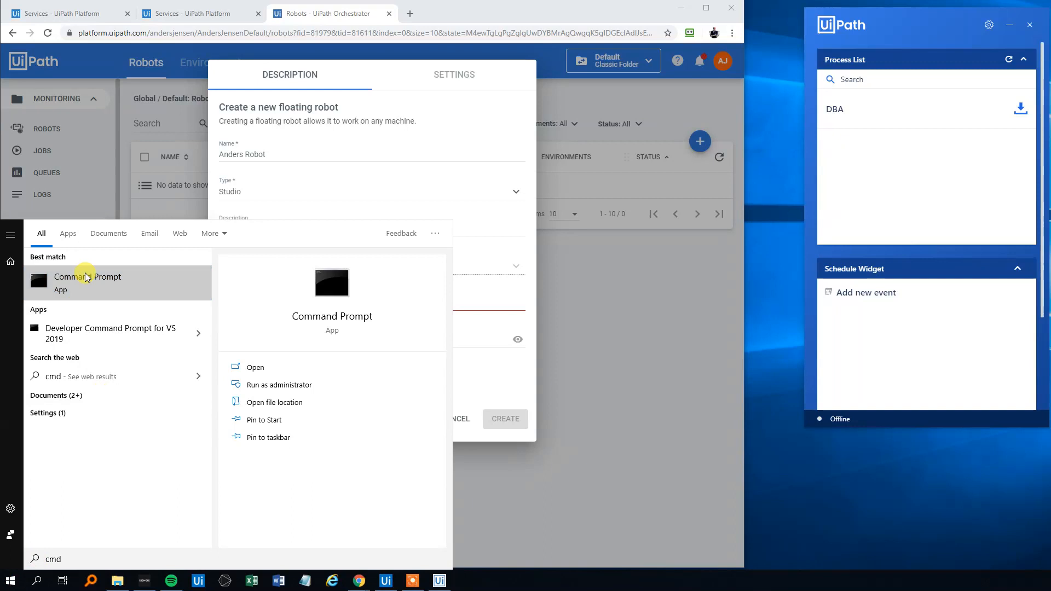
pyautogui.click(254, 366)
pyautogui.write('who')
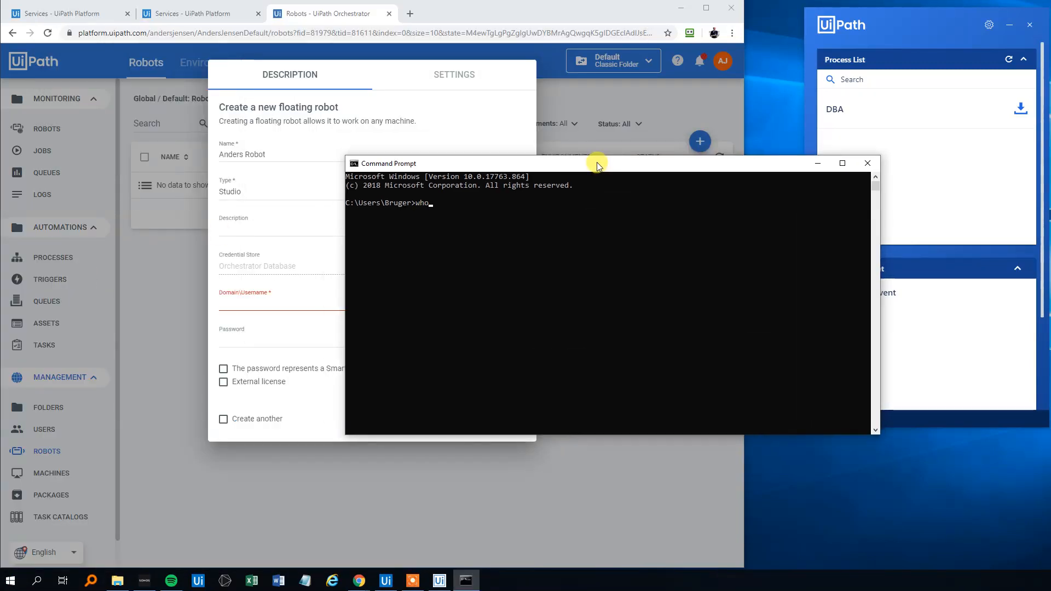
pyautogui.press('Return')
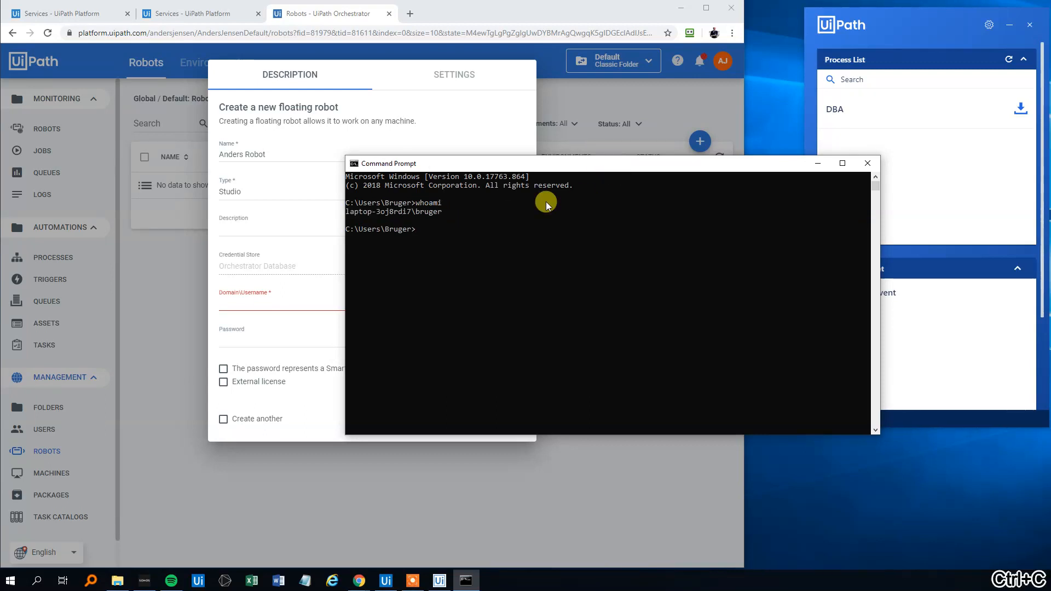
pyautogui.moveTo(285, 281)
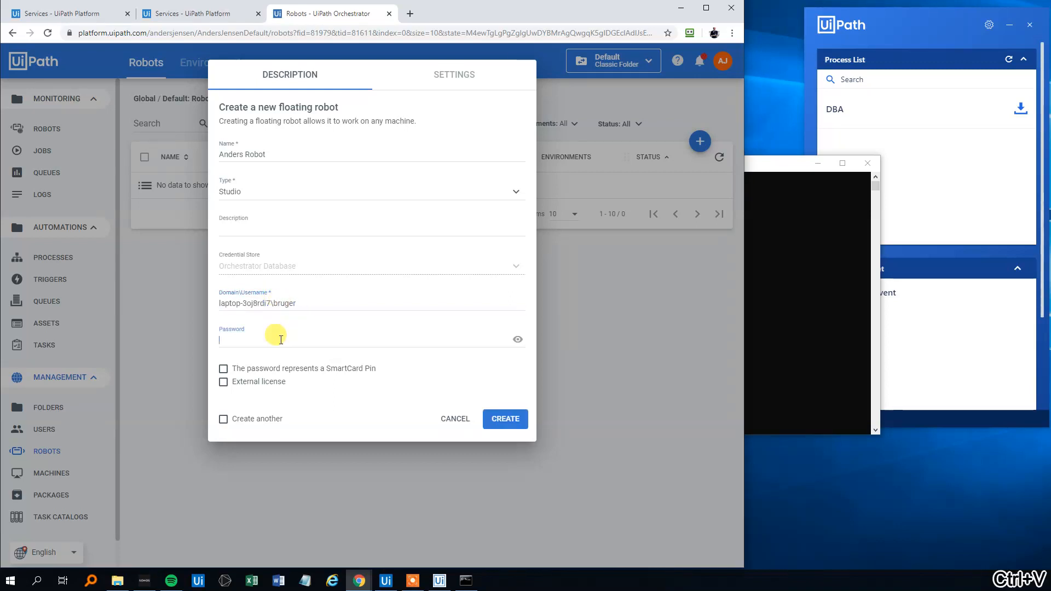
# Step: Enter the account password and create Anders Robot under laptop-3oj8rdi7\bruger
pyautogui.write('••')
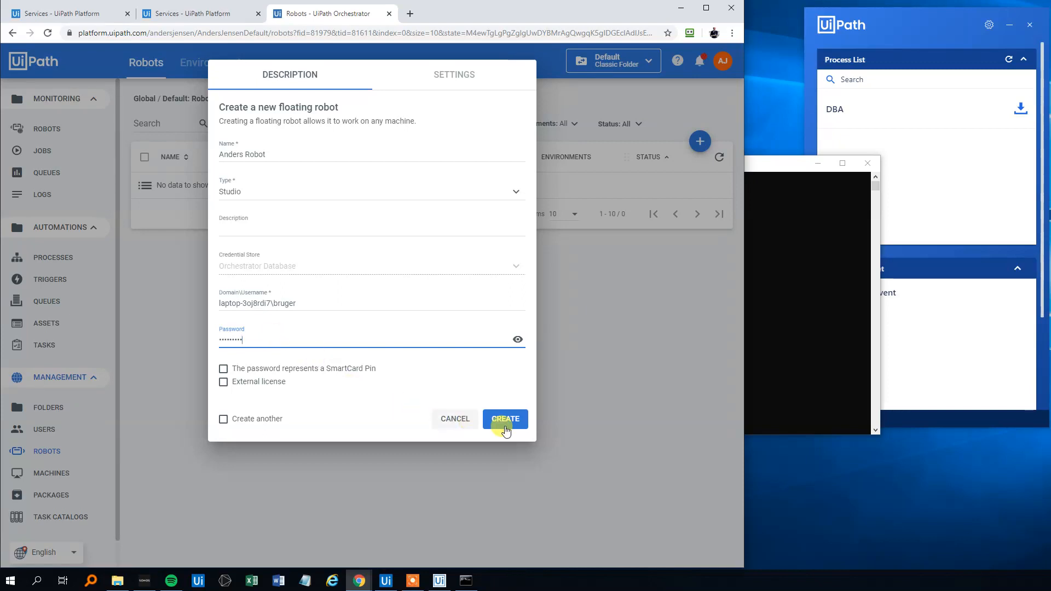
pyautogui.click(505, 418)
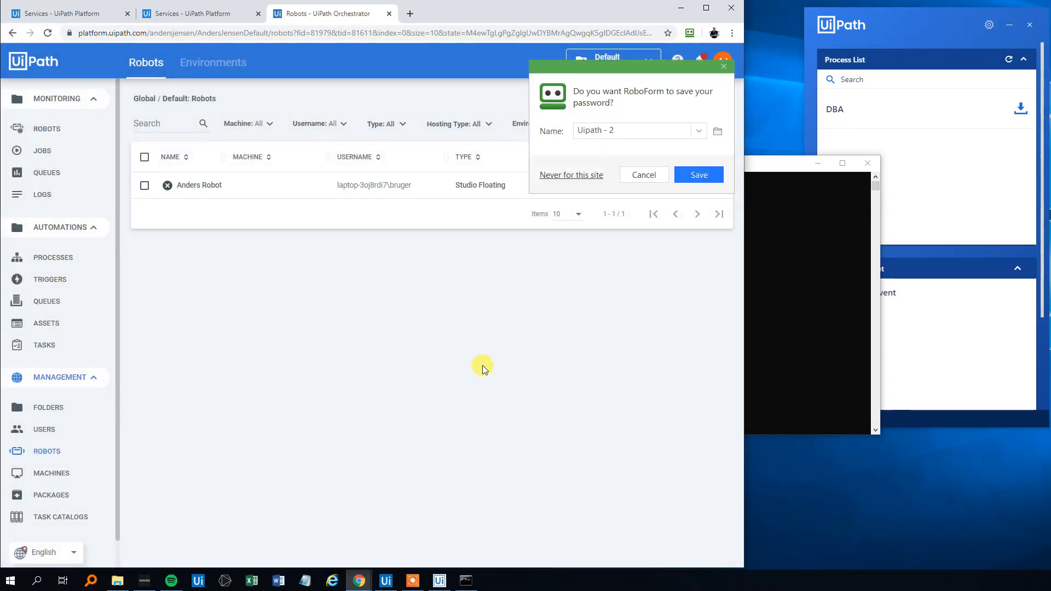
pyautogui.moveTo(315, 362)
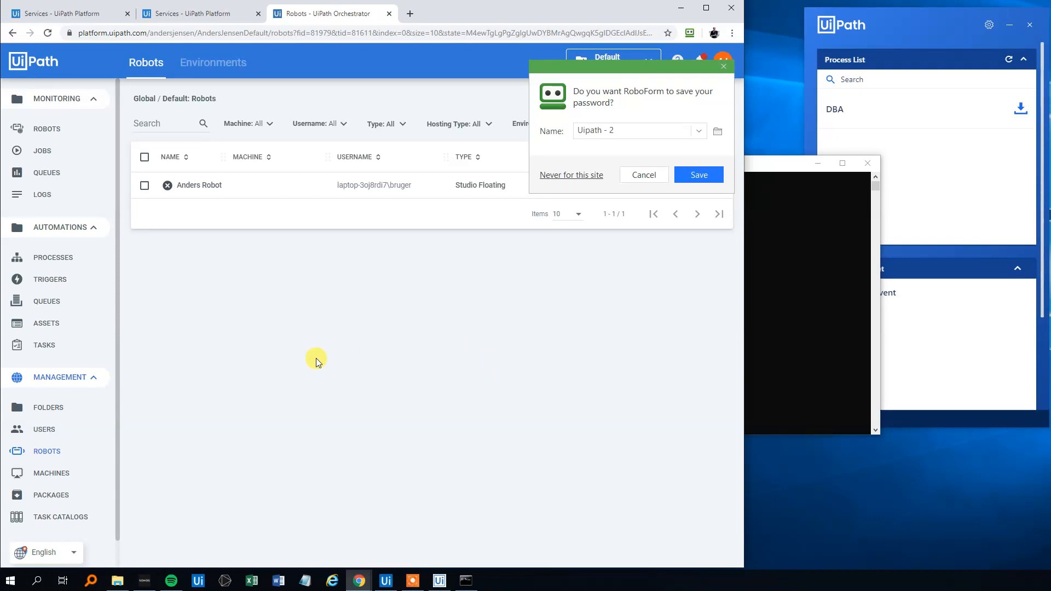
pyautogui.moveTo(723, 69)
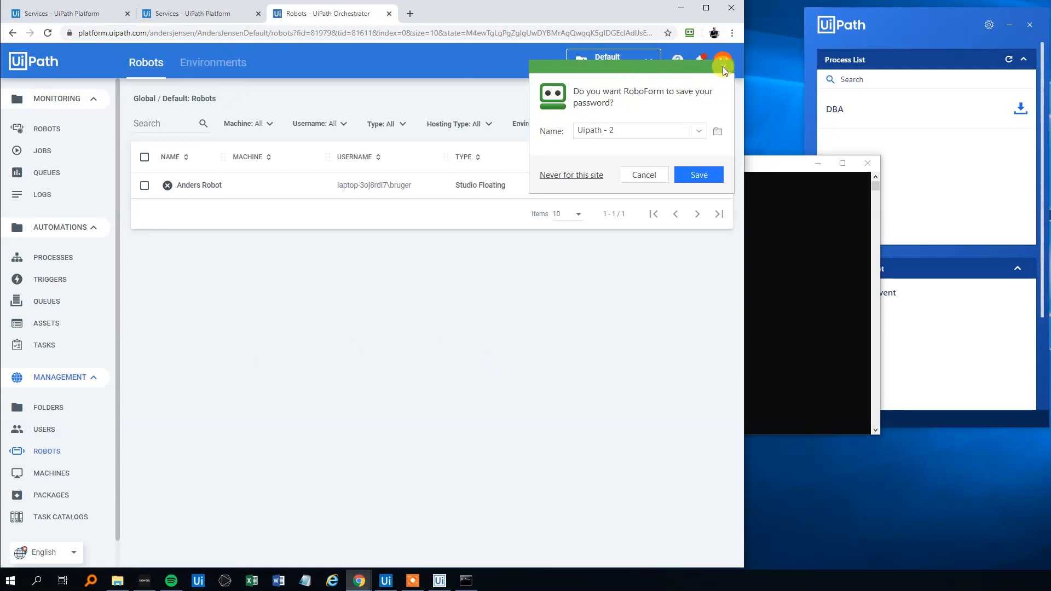
# Step: Create the environment 'Anders Enviroment' and tick Anders Robot as its member
pyautogui.click(212, 62)
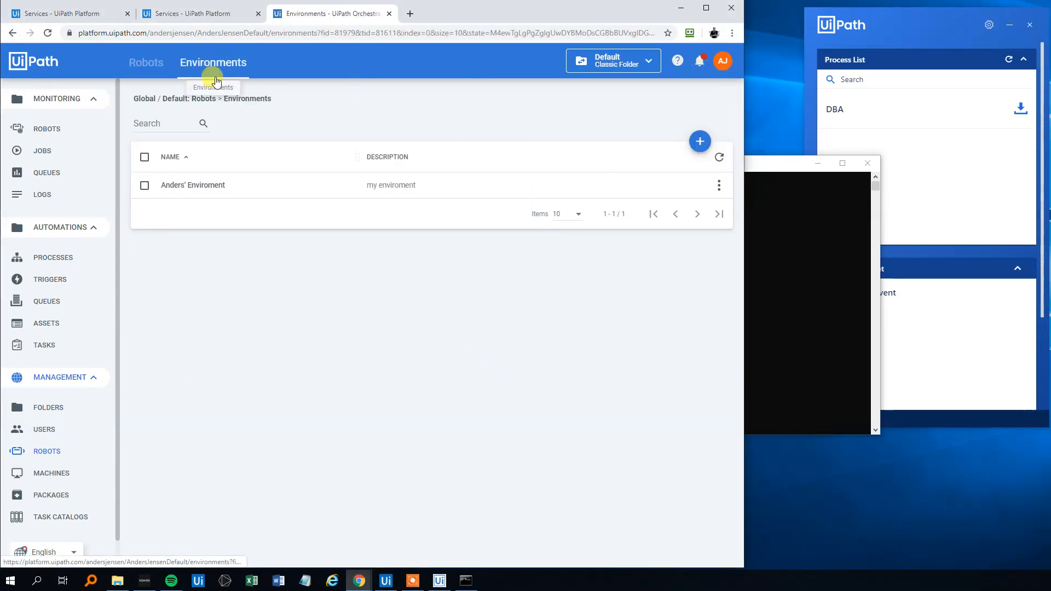
pyautogui.click(719, 185)
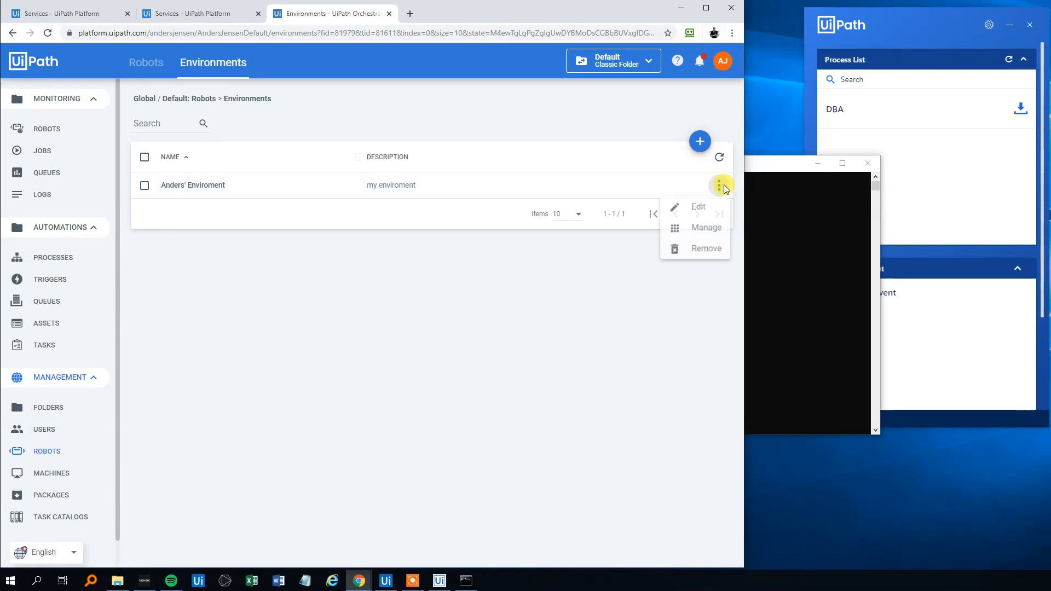
pyautogui.click(705, 248)
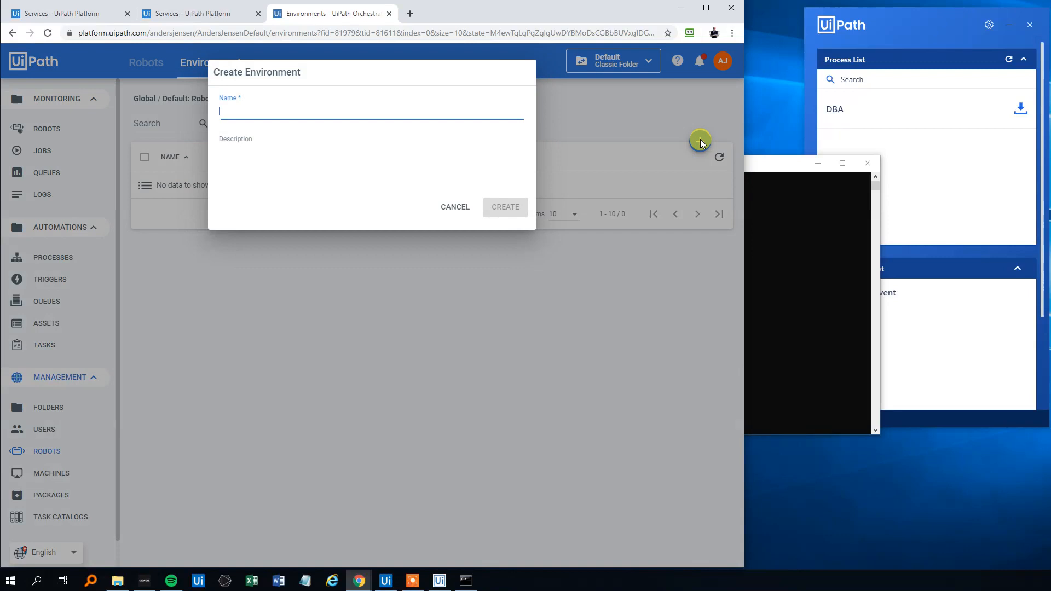
pyautogui.write('ANders')
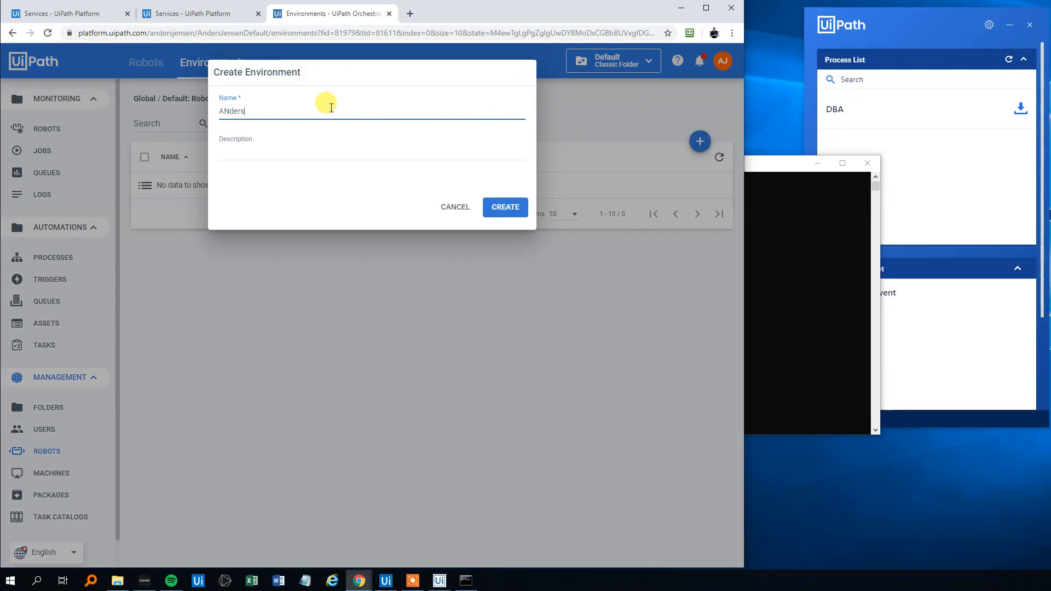
pyautogui.write('Anders Envi')
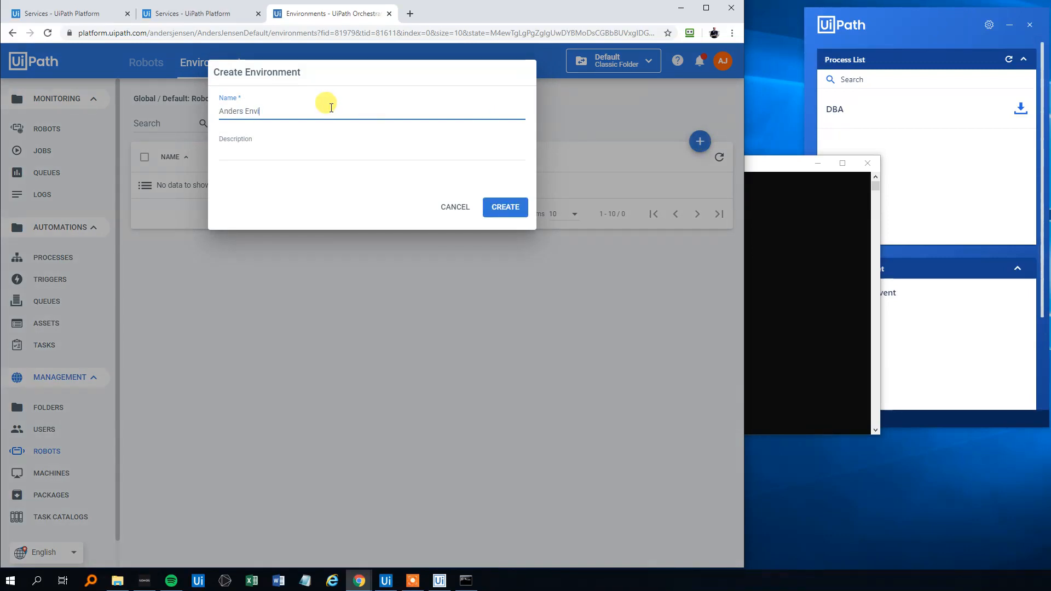
pyautogui.write('roment')
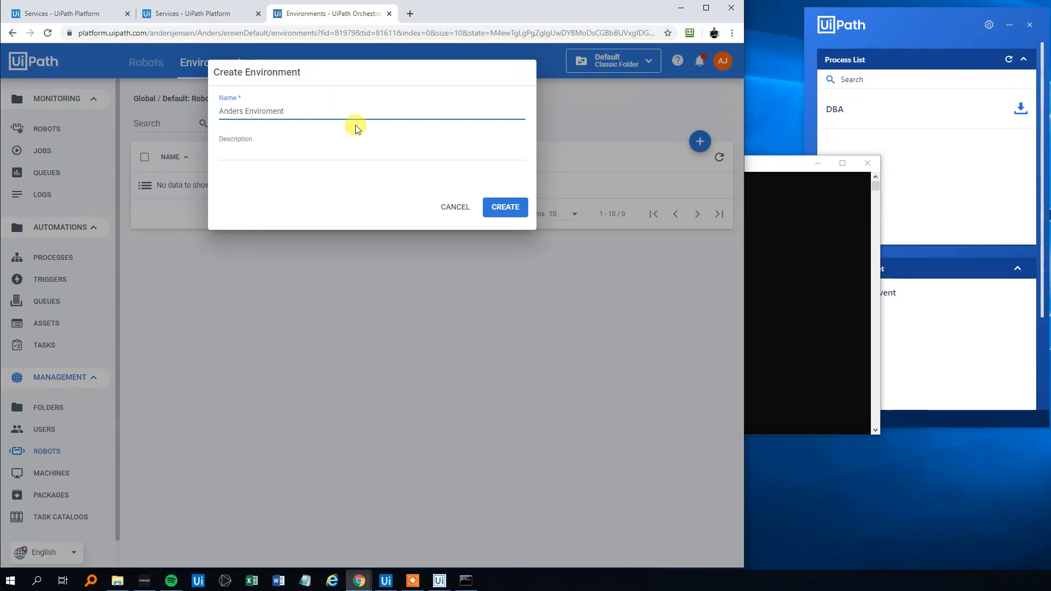
pyautogui.click(505, 207)
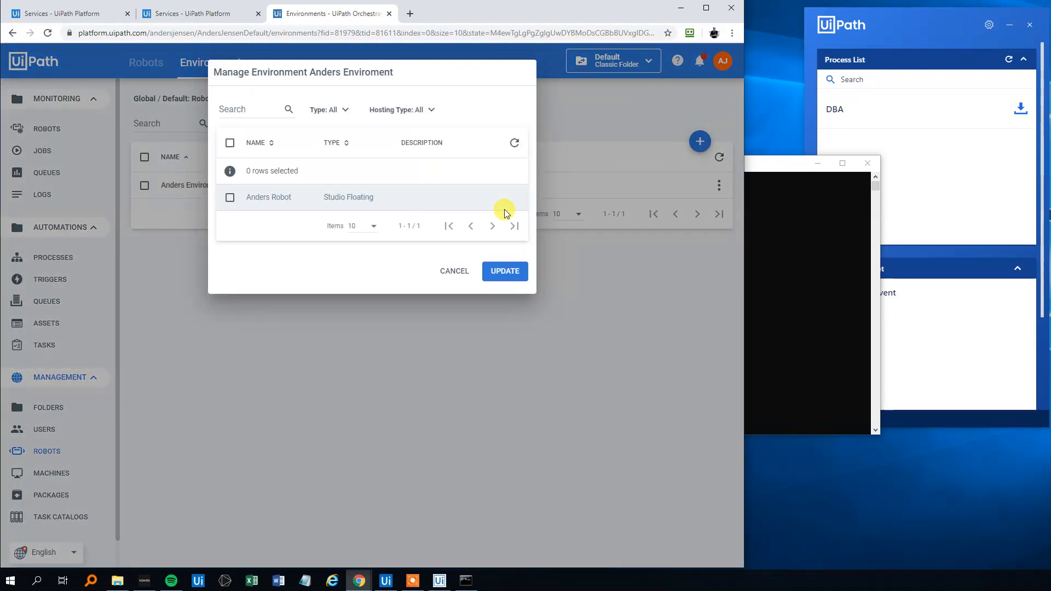
pyautogui.click(230, 197)
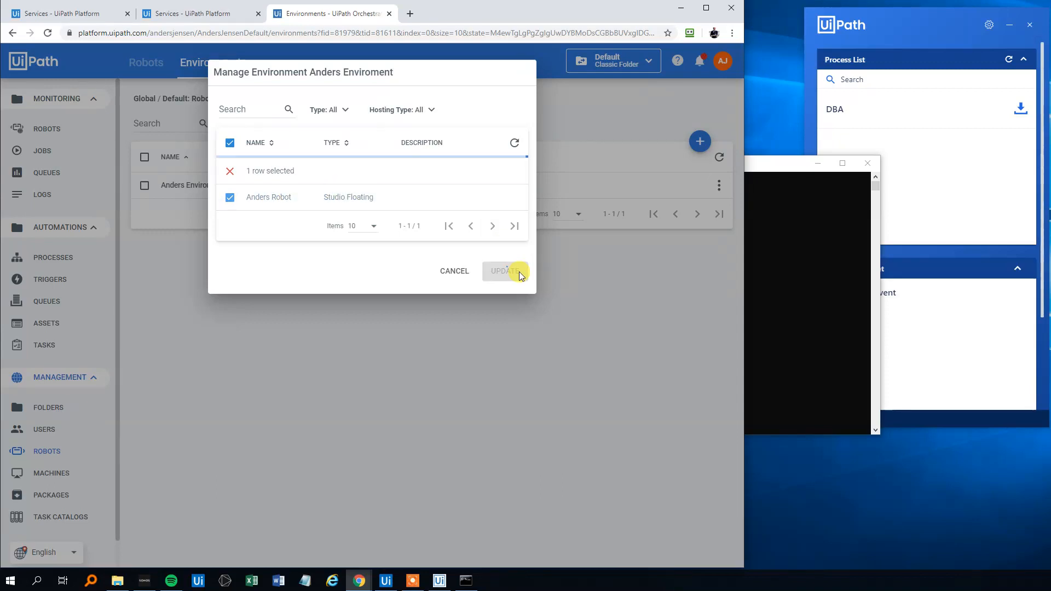
# Step: Save the environment membership, close Command Prompt, and open UiPath Robot's settings menu
pyautogui.click(505, 271)
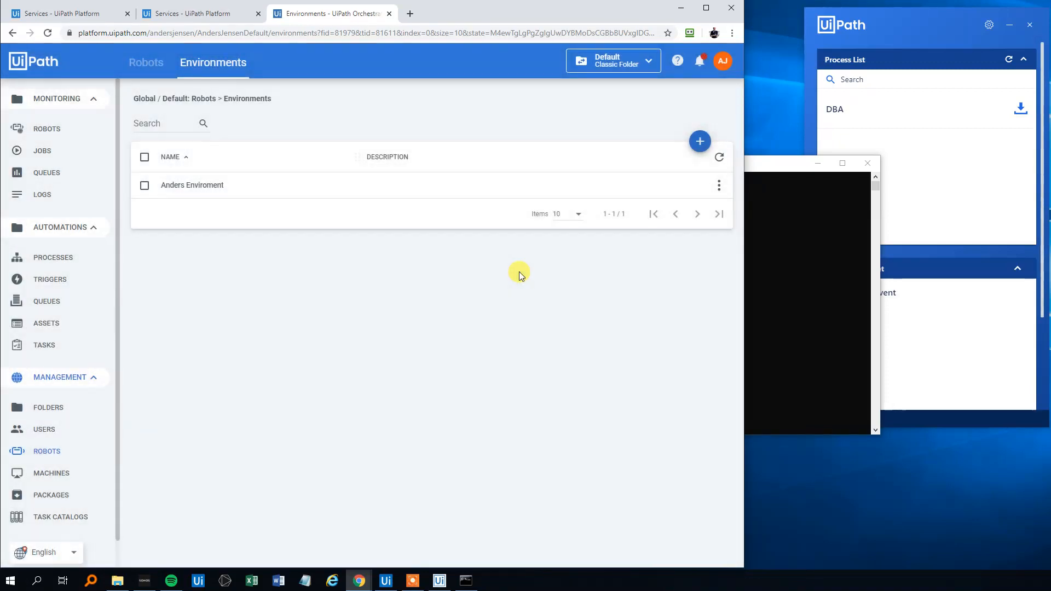
pyautogui.click(465, 580)
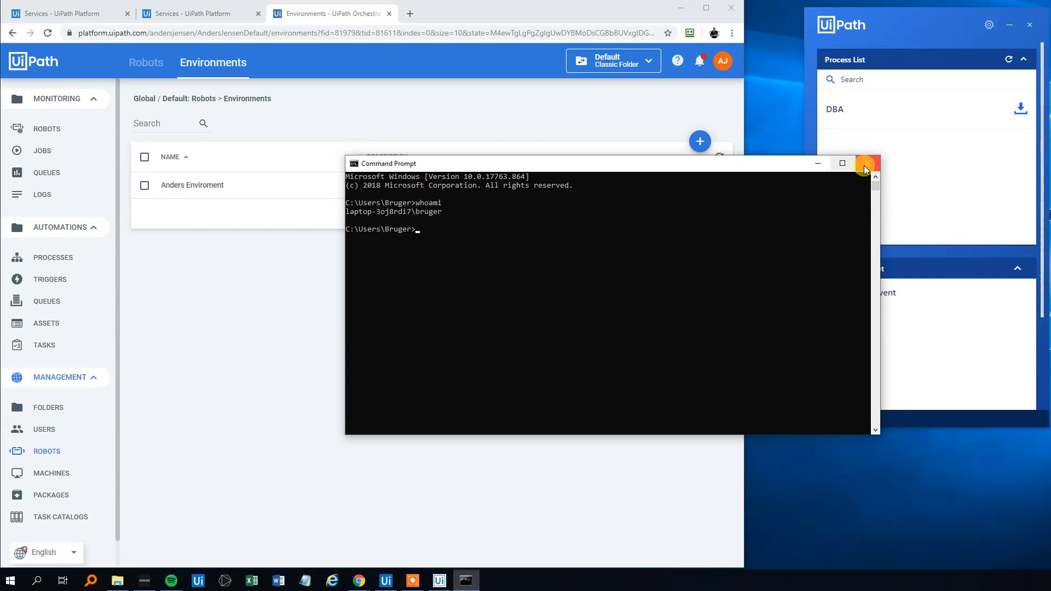
pyautogui.click(867, 163)
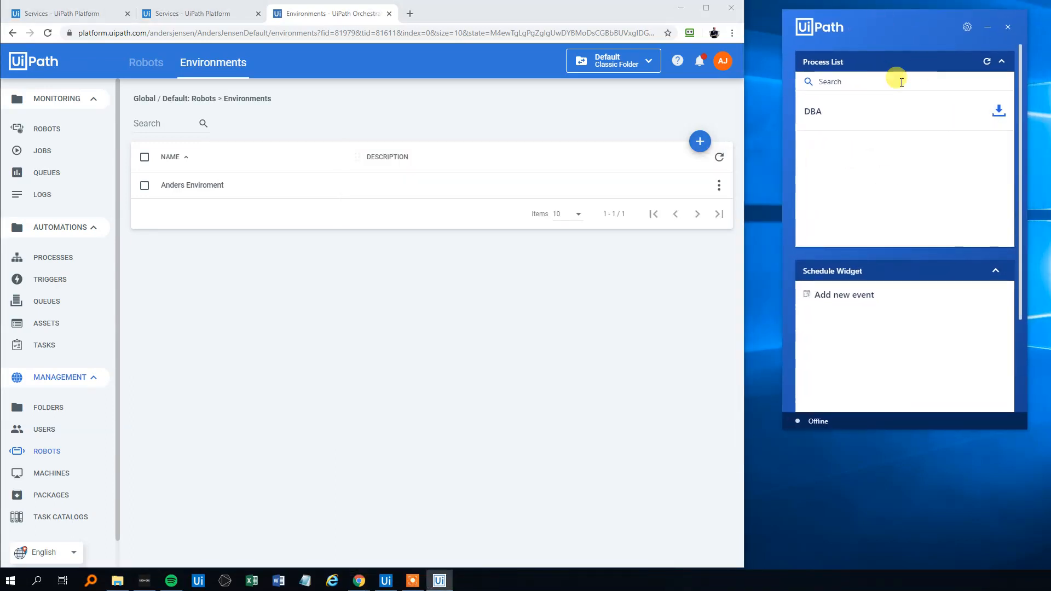
pyautogui.click(967, 27)
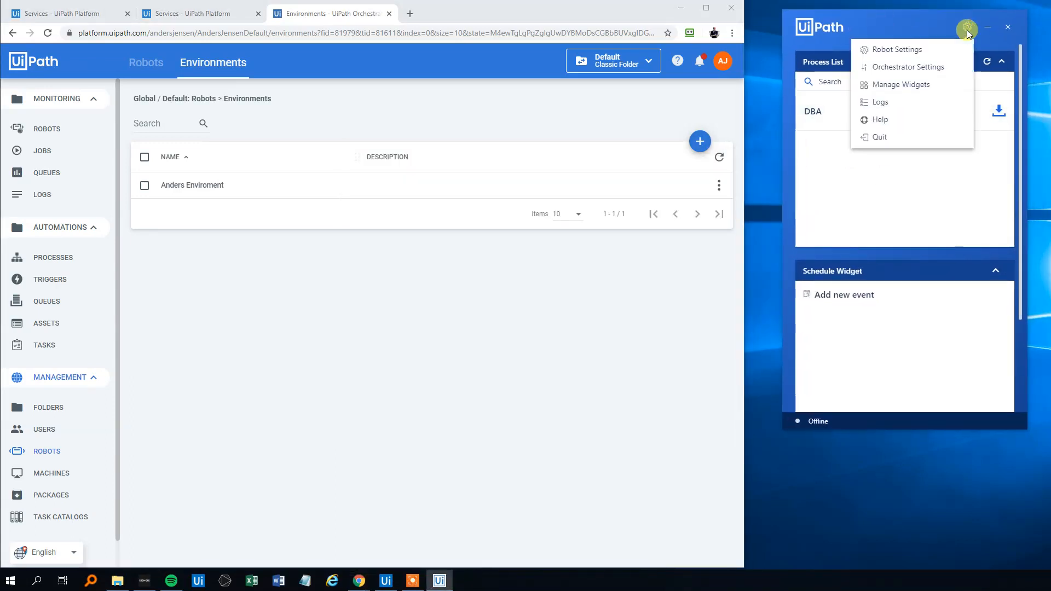
pyautogui.moveTo(907, 67)
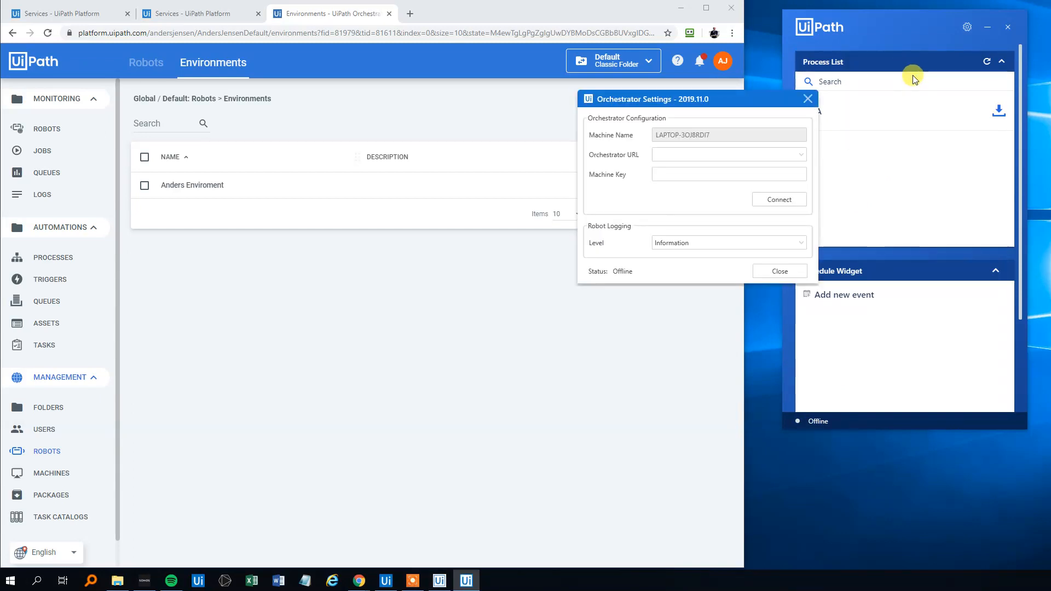
# Step: Enter the AndersJensenDefault Orchestrator URL and the Anders Machine key in Robot settings
pyautogui.click(727, 155)
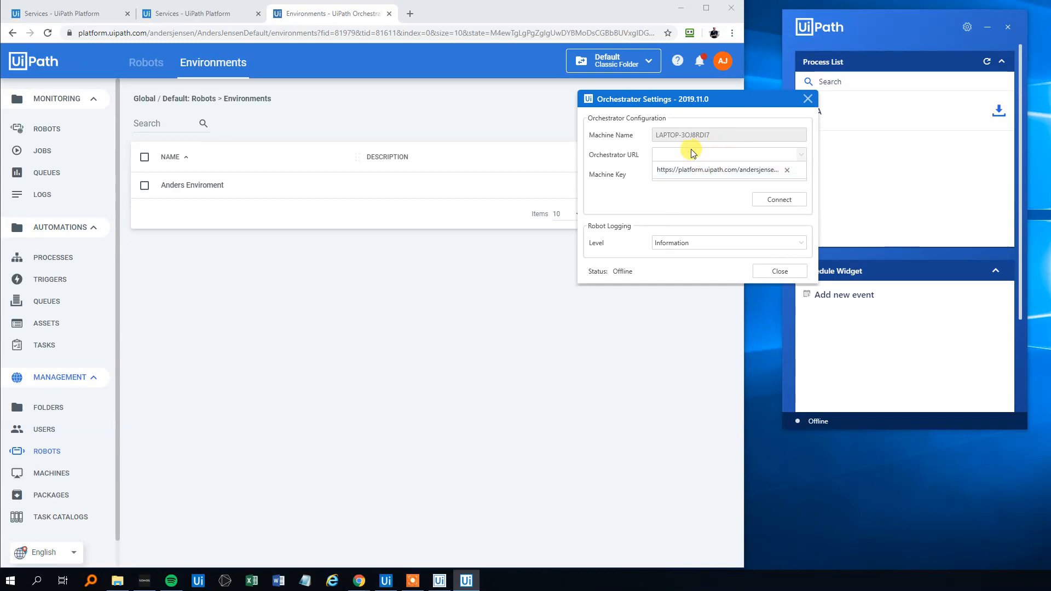
pyautogui.click(787, 170)
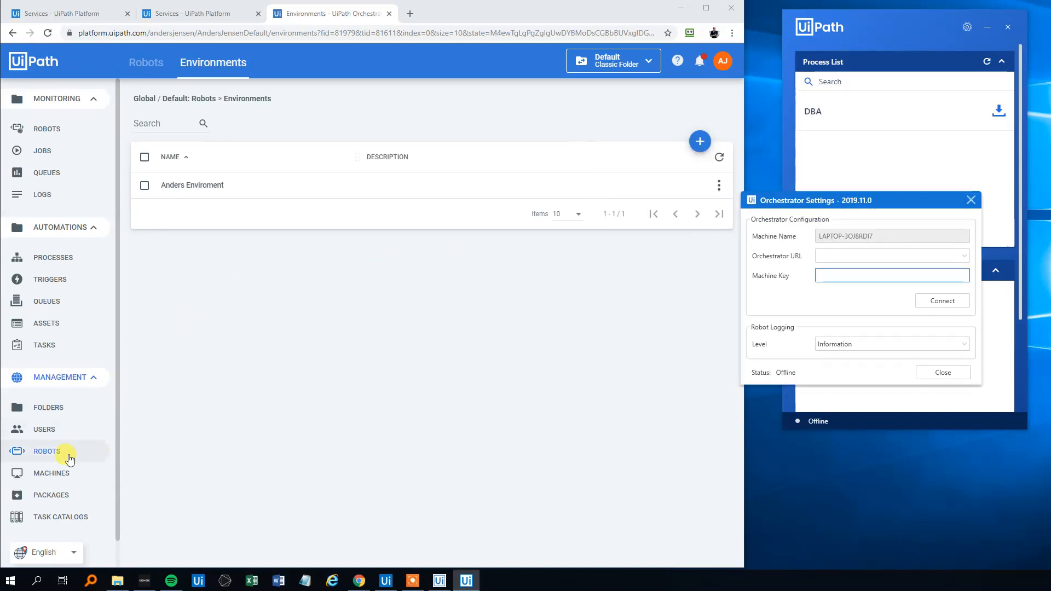
pyautogui.click(51, 472)
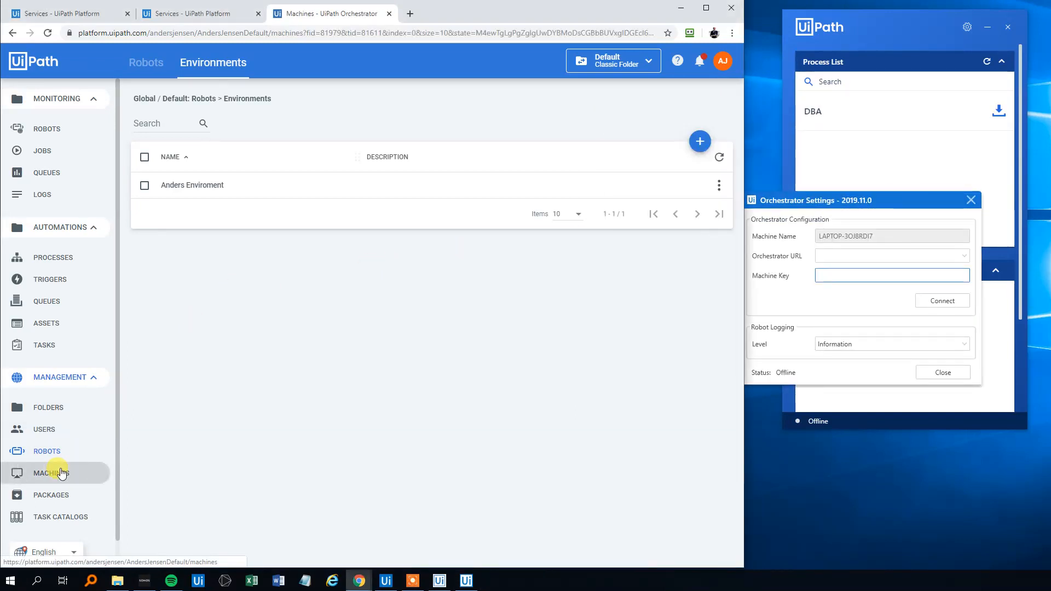
pyautogui.click(719, 185)
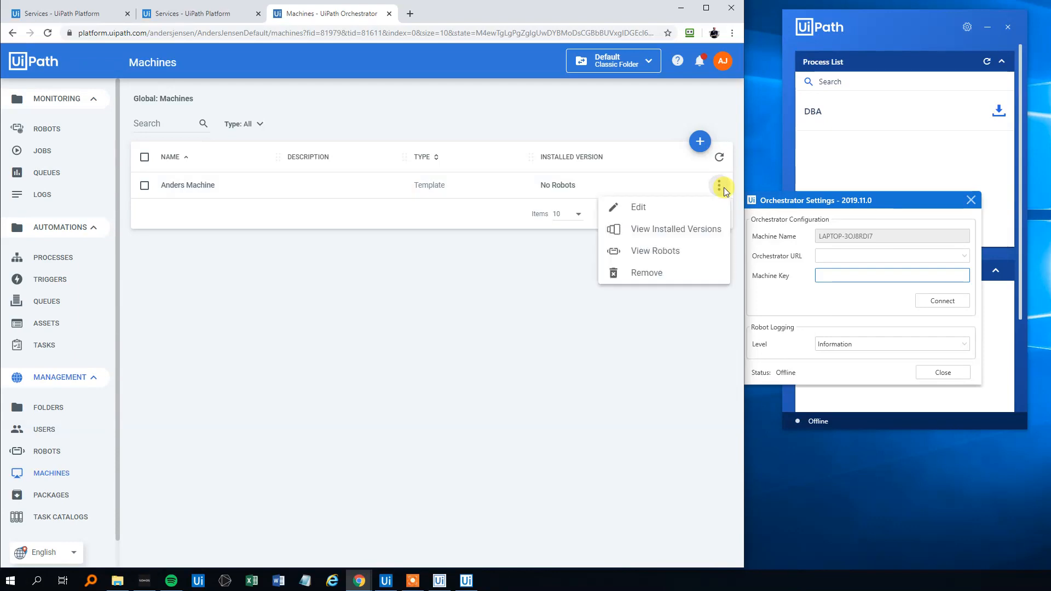
pyautogui.click(637, 207)
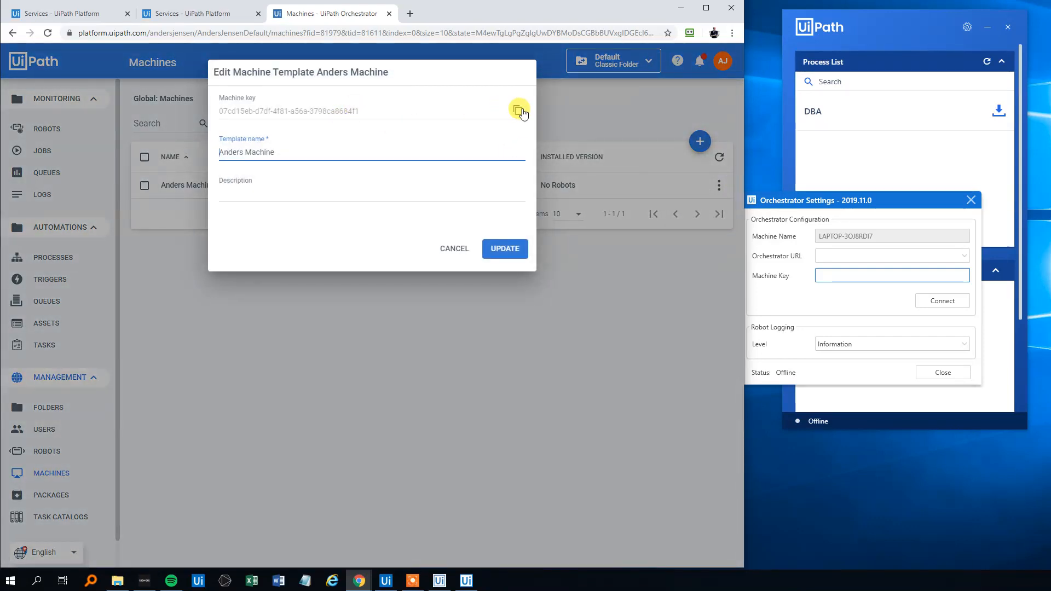
pyautogui.click(517, 110)
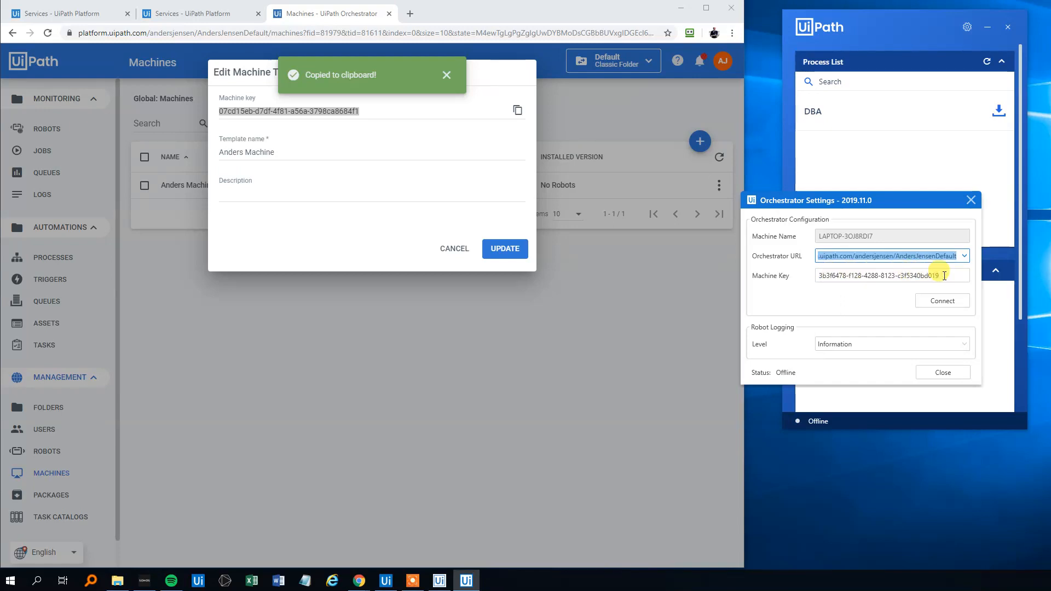
pyautogui.press('ctrl+v')
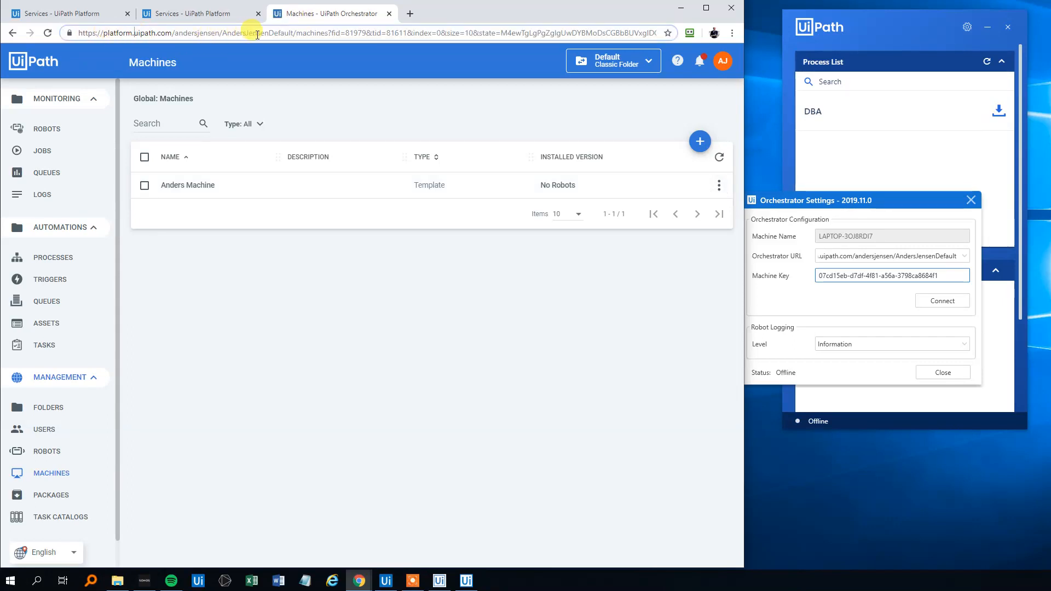
pyautogui.moveTo(261, 76)
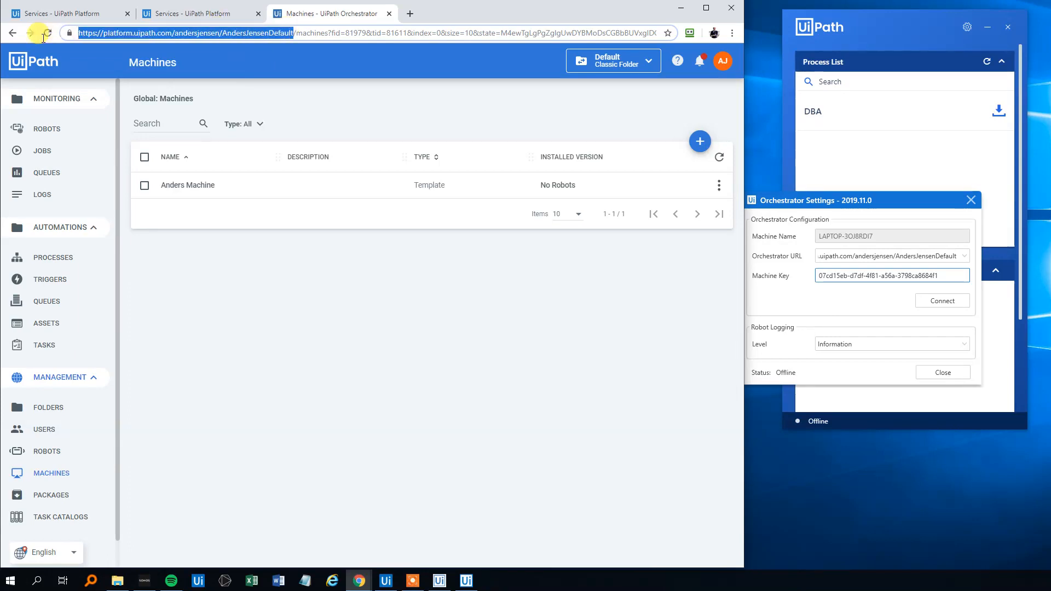
pyautogui.press('ctrl+c')
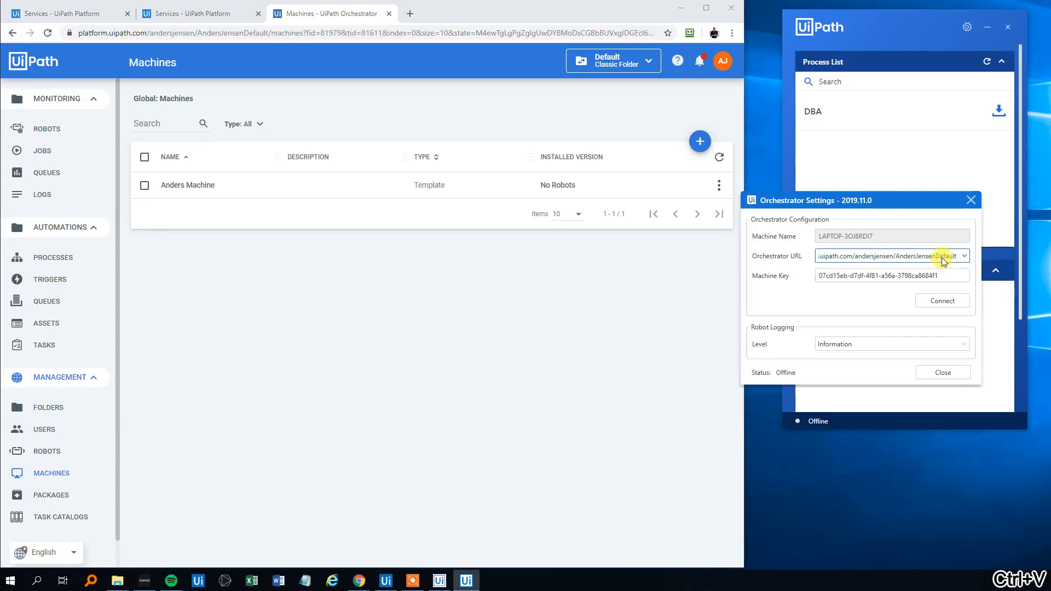
pyautogui.click(941, 300)
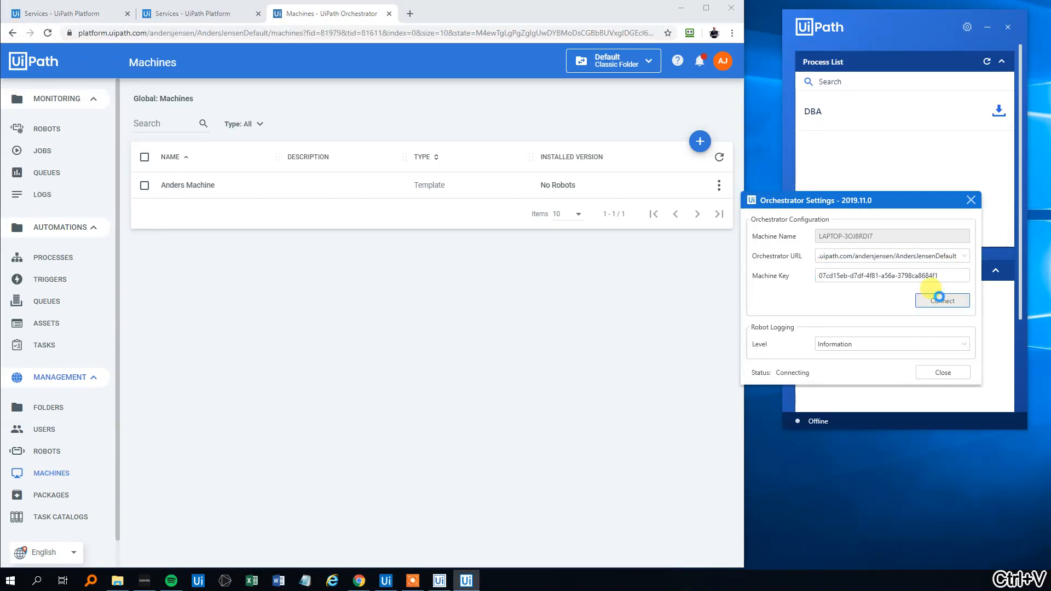
pyautogui.click(941, 301)
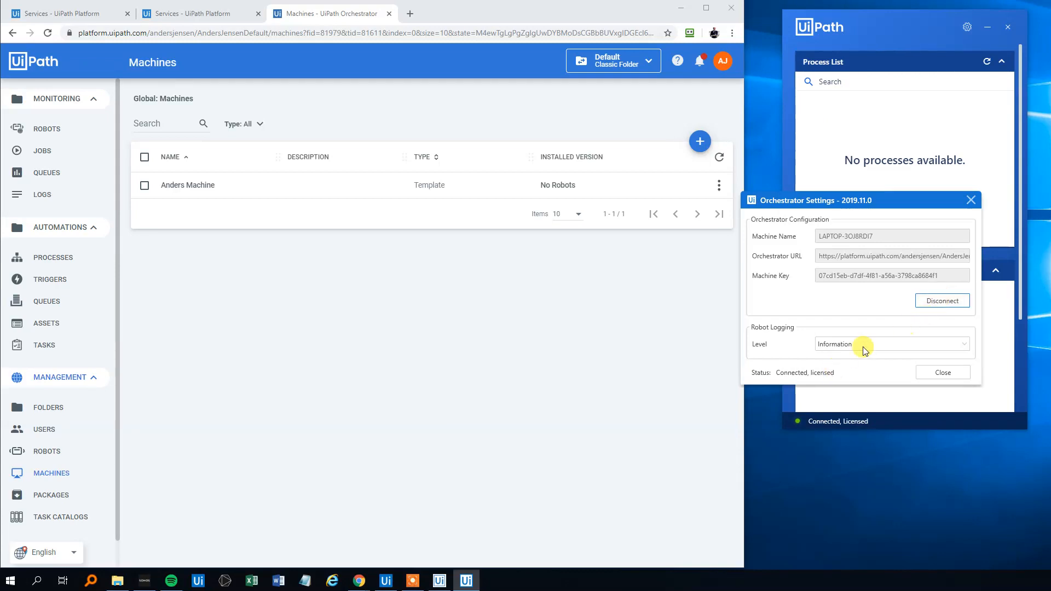
pyautogui.click(941, 373)
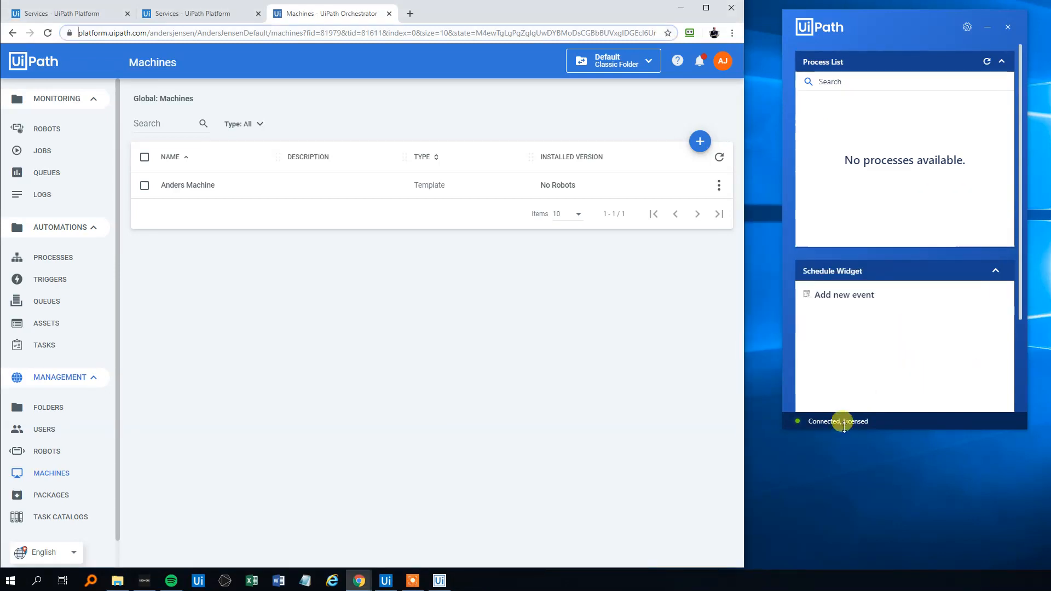
pyautogui.moveTo(907, 156)
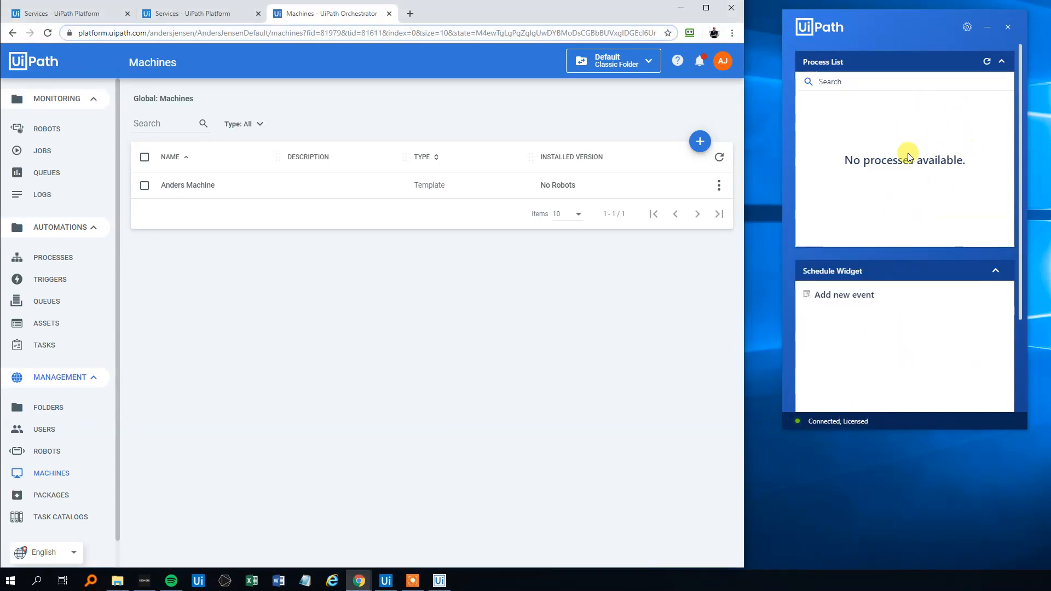
pyautogui.moveTo(818, 197)
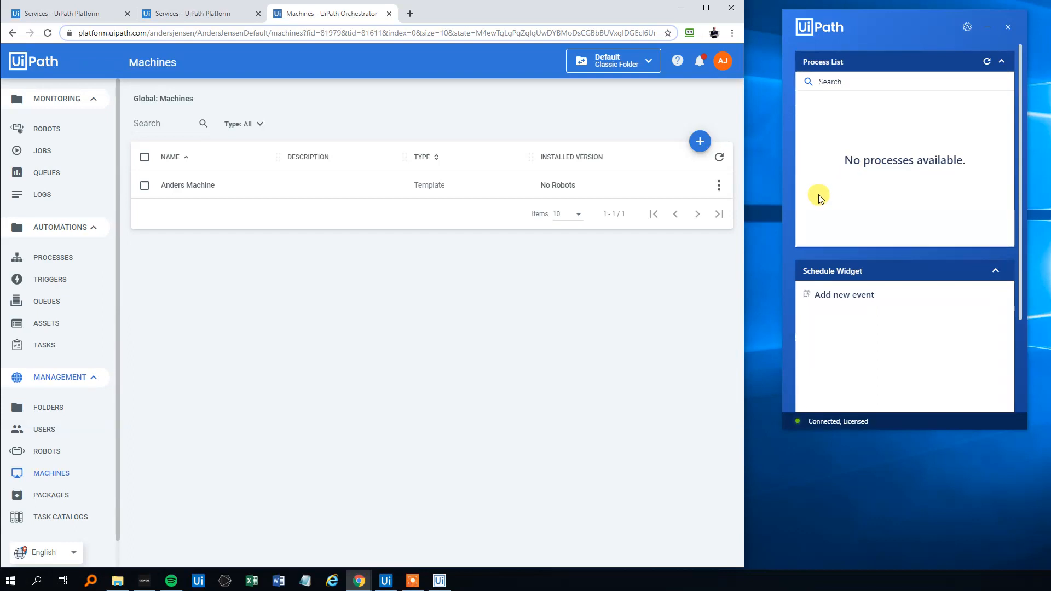
pyautogui.moveTo(387, 580)
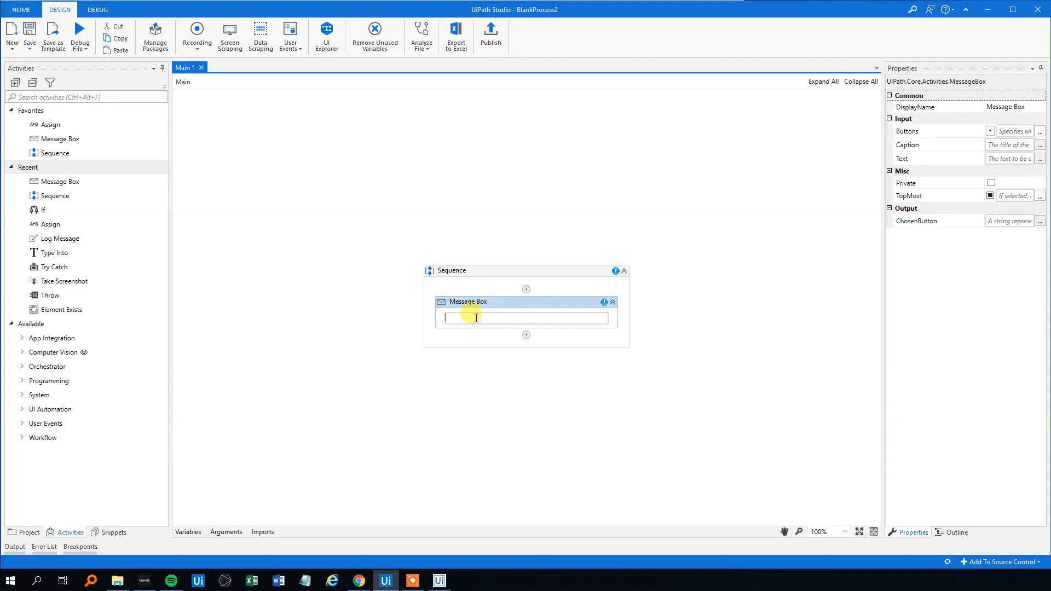
# Step: Type "Hello viewers" into the Message Box activity's text field
pyautogui.write('"Hello')
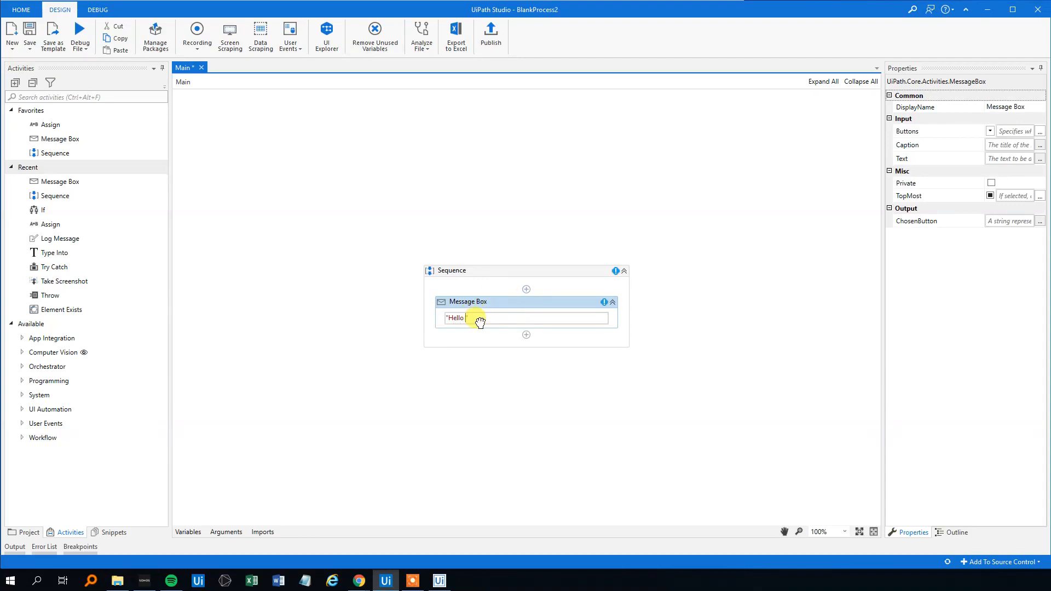
pyautogui.write('viewers')
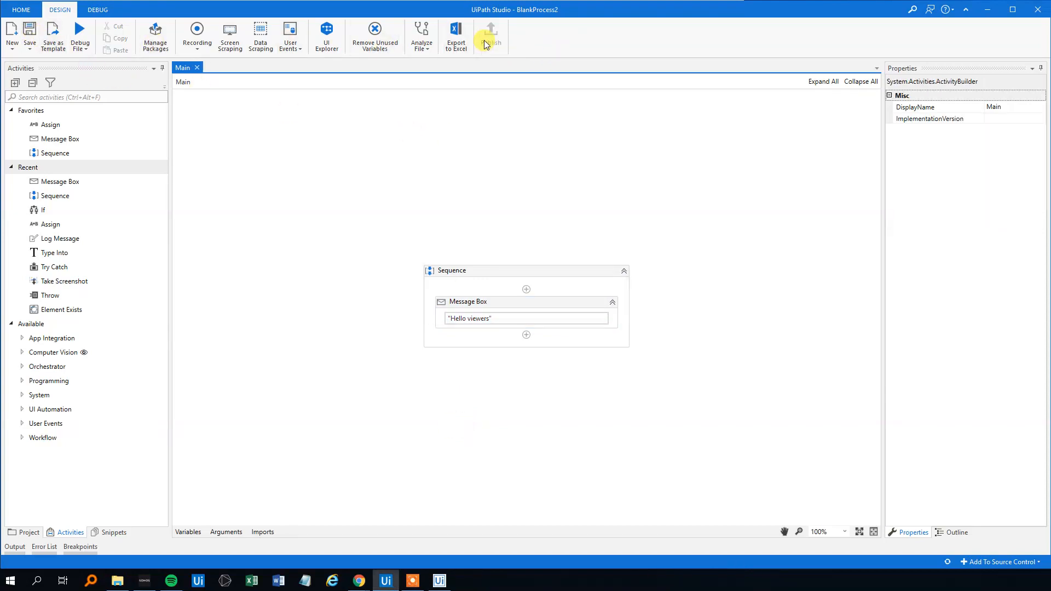
# Step: Publish the Hello viewers project to Orchestrator as version 1.0.3 and confirm the success message
pyautogui.click(490, 35)
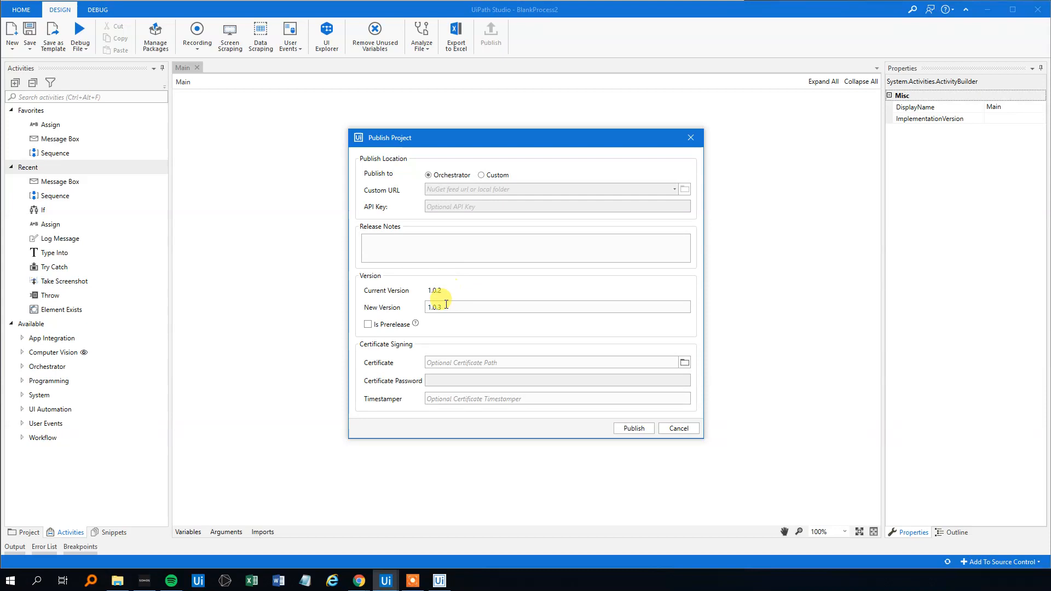
pyautogui.moveTo(298, 57)
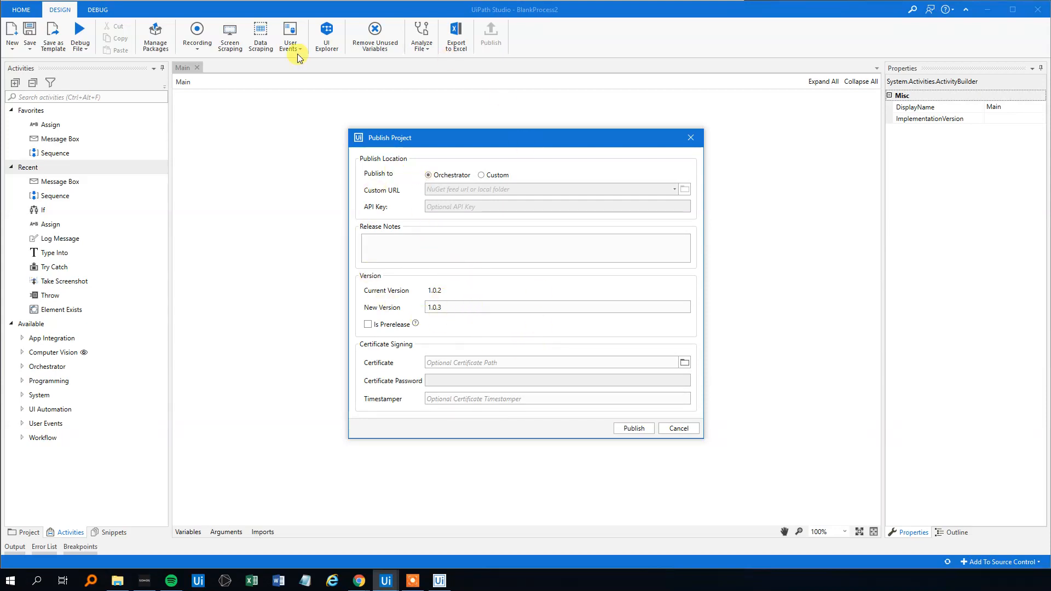
pyautogui.moveTo(632, 428)
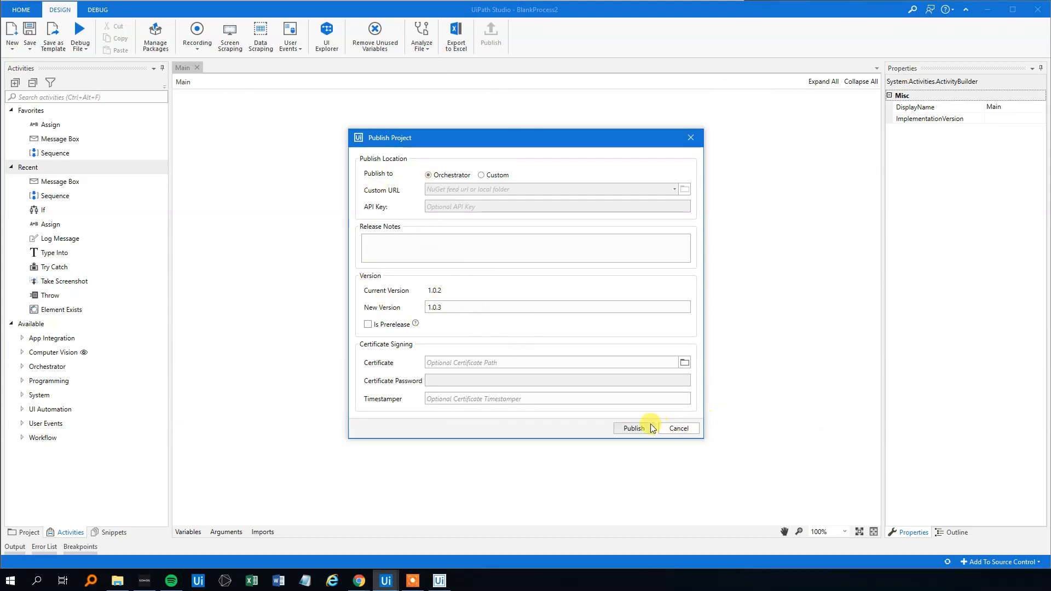
pyautogui.click(633, 428)
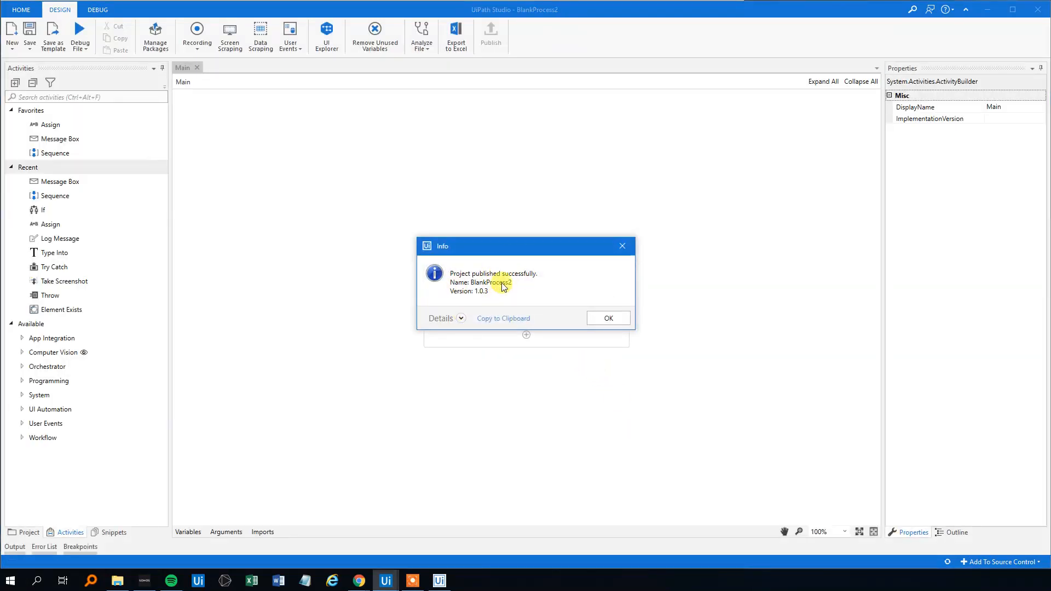
pyautogui.moveTo(481, 296)
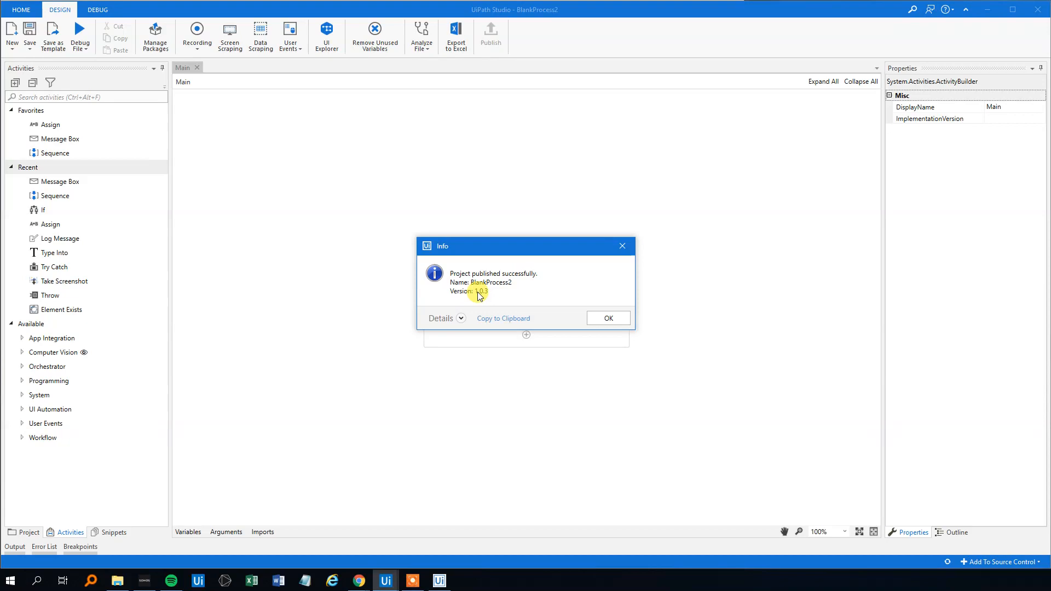
pyautogui.moveTo(488, 278)
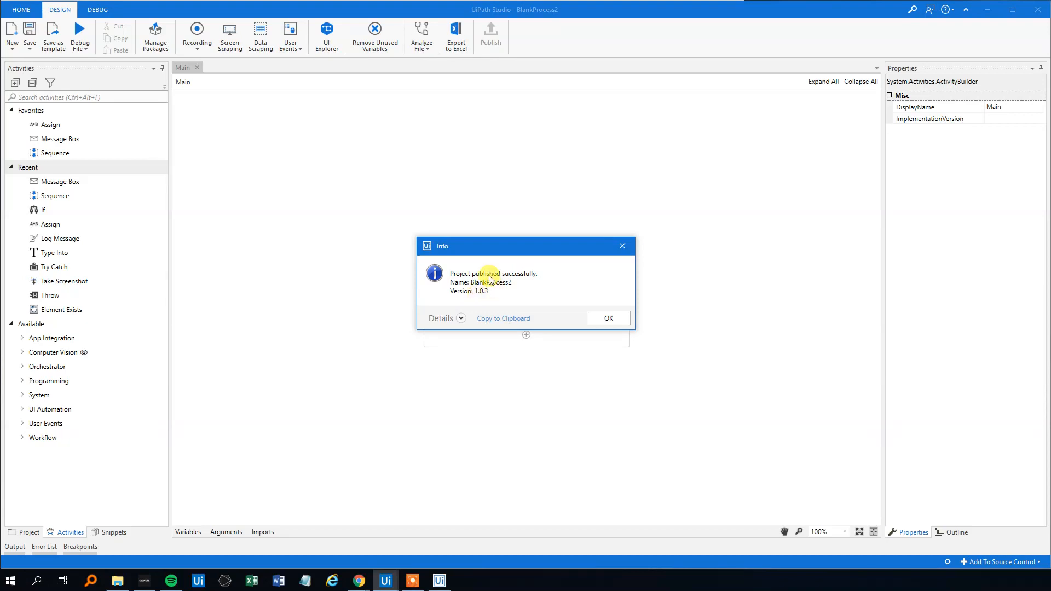
pyautogui.click(606, 318)
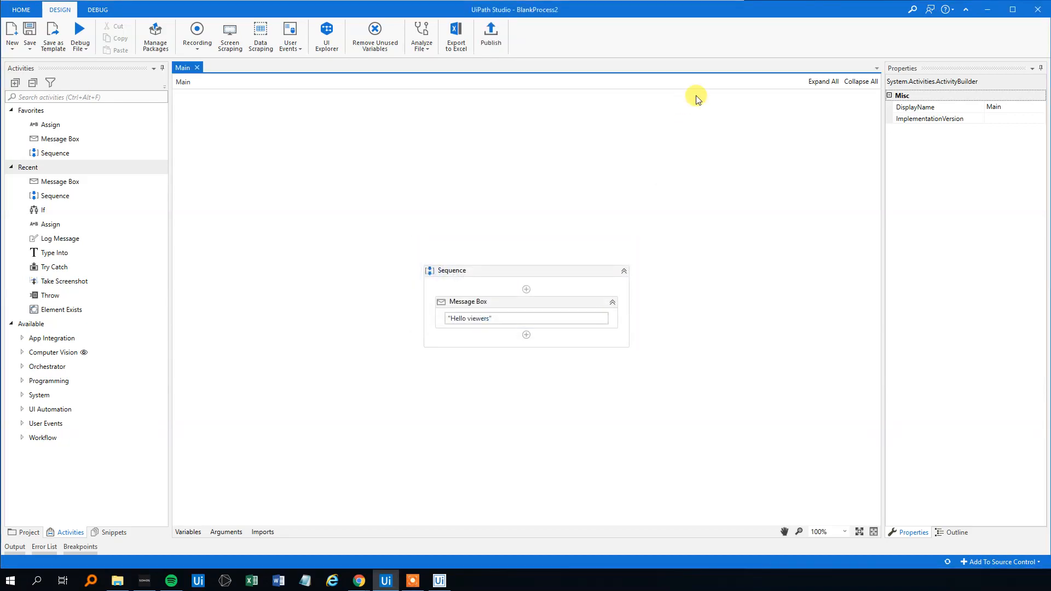
pyautogui.moveTo(993, 9)
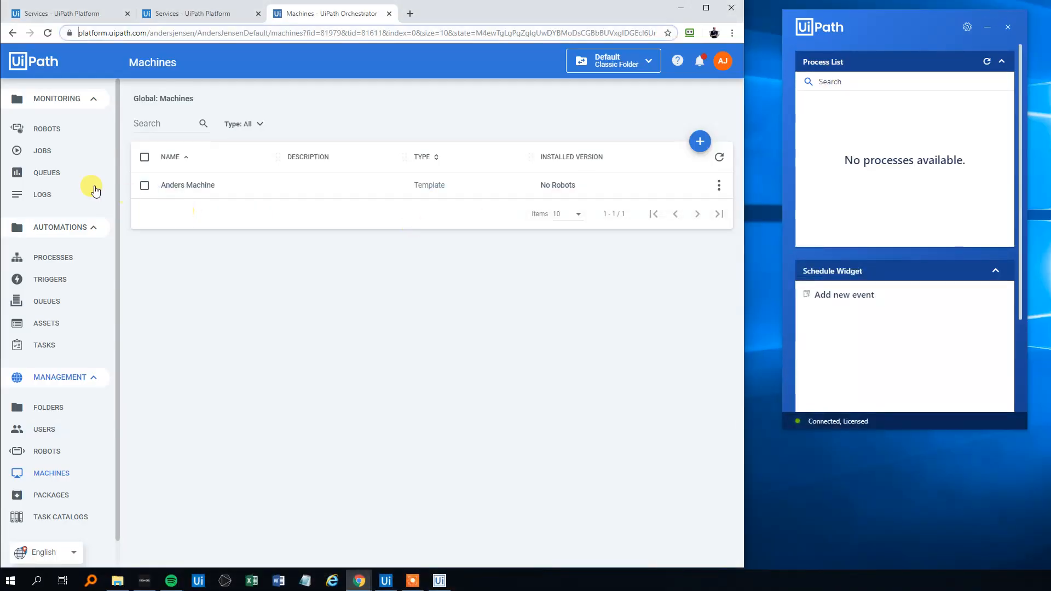
# Step: Create a process from BlankProcess2 1.0.3 in Anders Enviroment on the Processes page
pyautogui.click(52, 257)
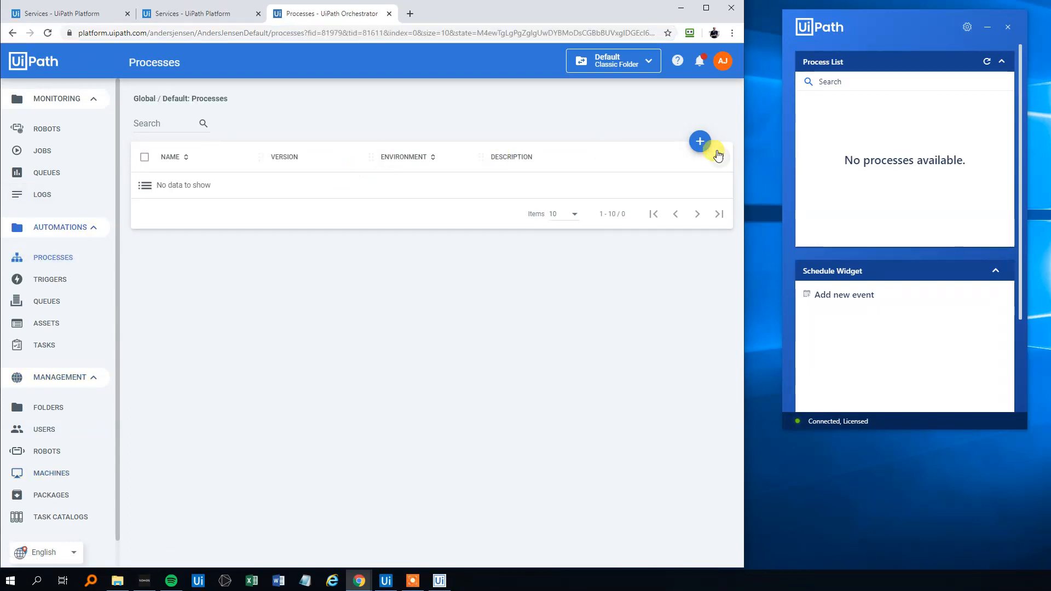
pyautogui.click(700, 141)
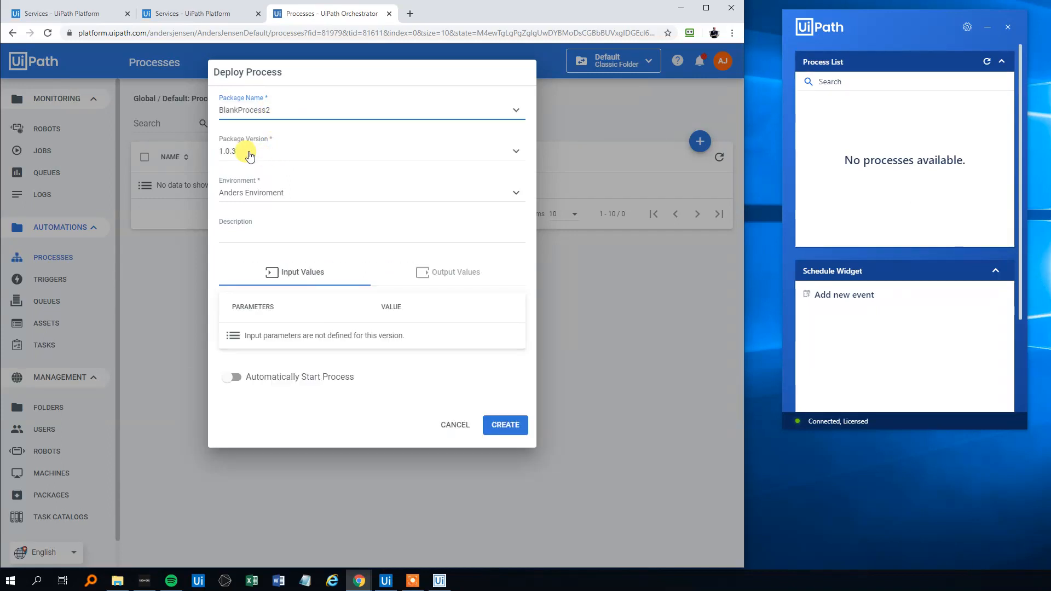
pyautogui.moveTo(254, 166)
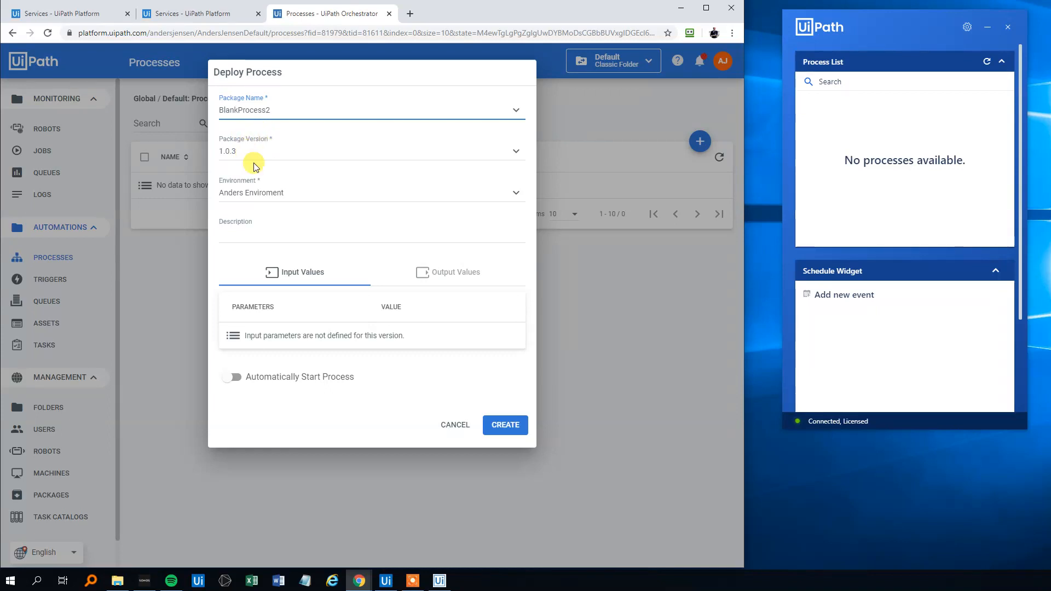
pyautogui.moveTo(505, 425)
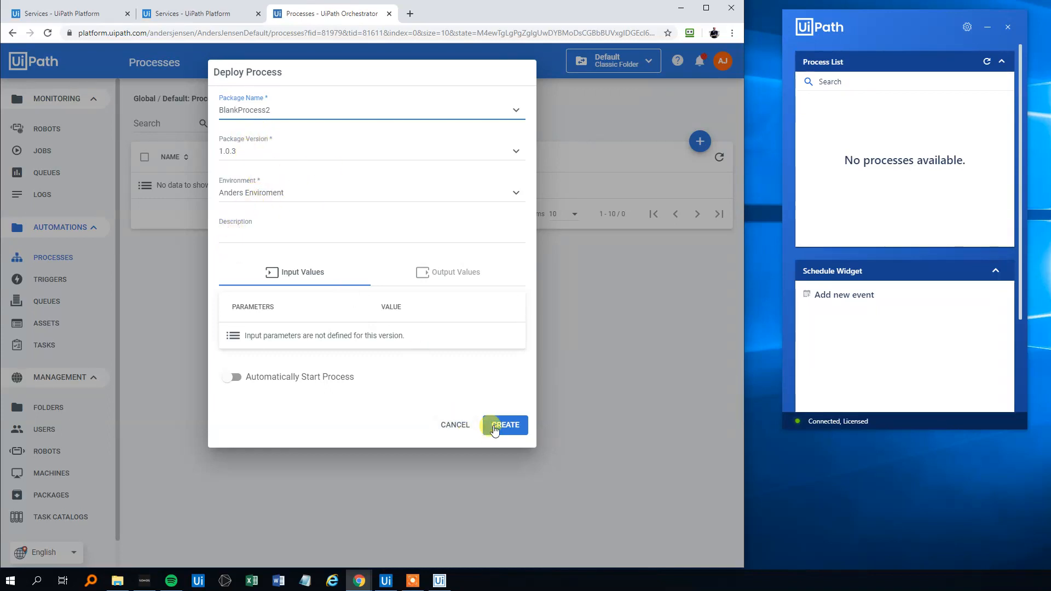
pyautogui.click(504, 425)
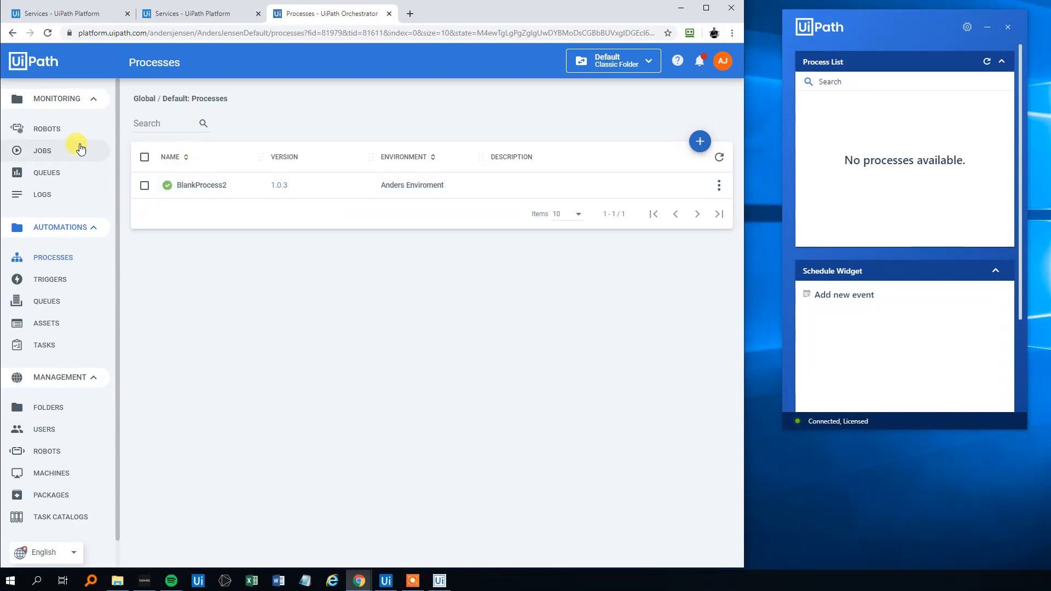
# Step: From Jobs, start a BlankProcess2_Anders Enviroment job on Anders Robot
pyautogui.click(41, 150)
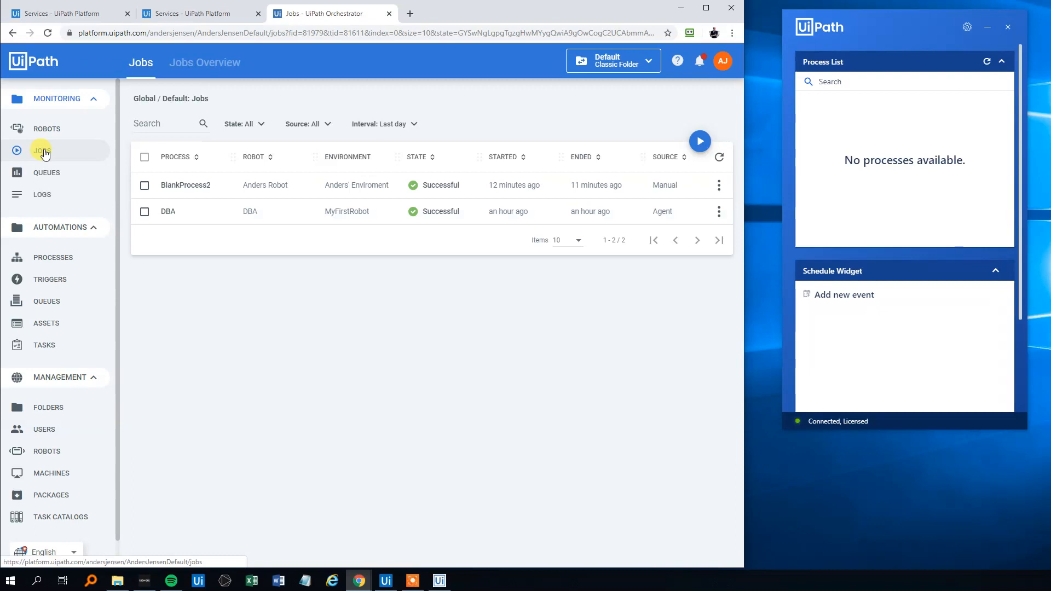
pyautogui.click(143, 185)
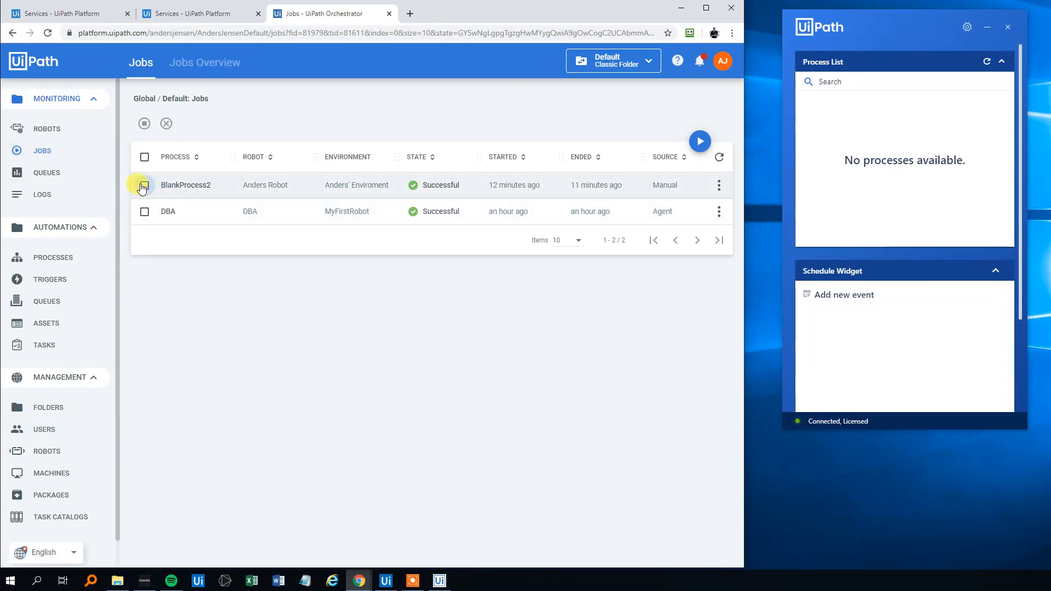
pyautogui.click(144, 185)
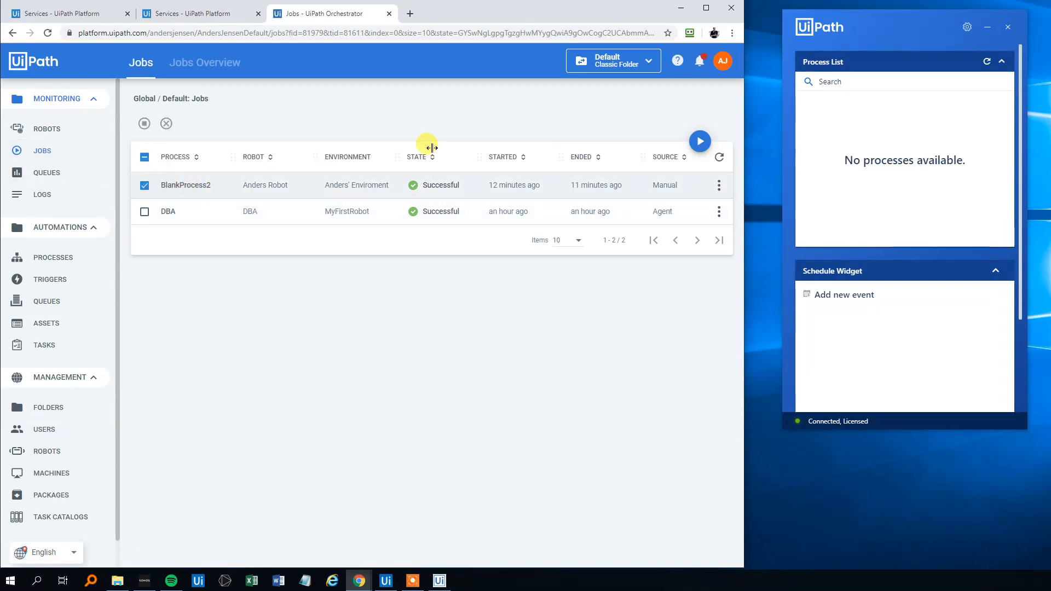
pyautogui.click(699, 141)
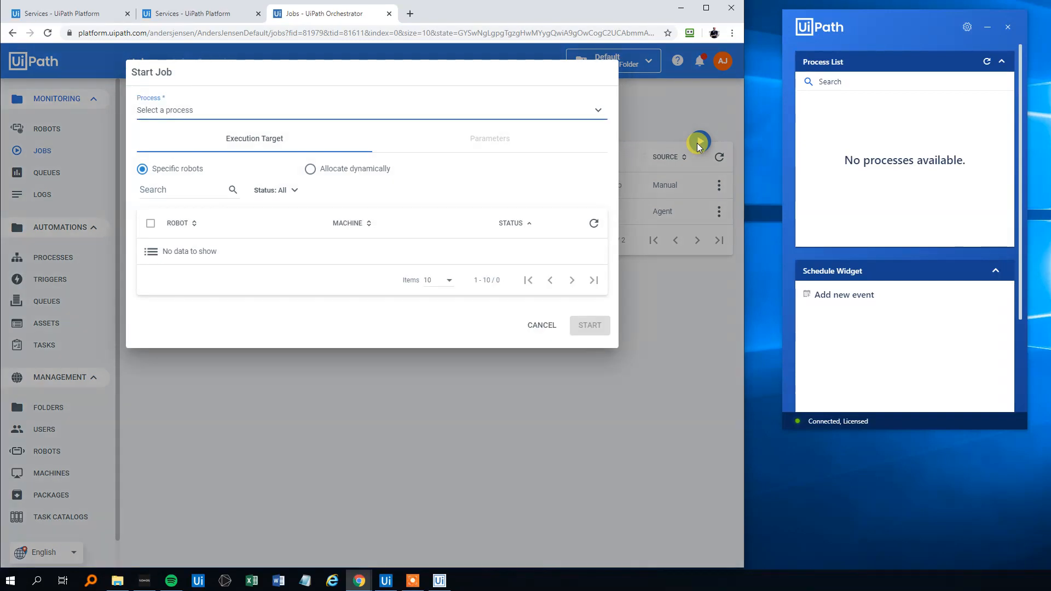
pyautogui.click(371, 110)
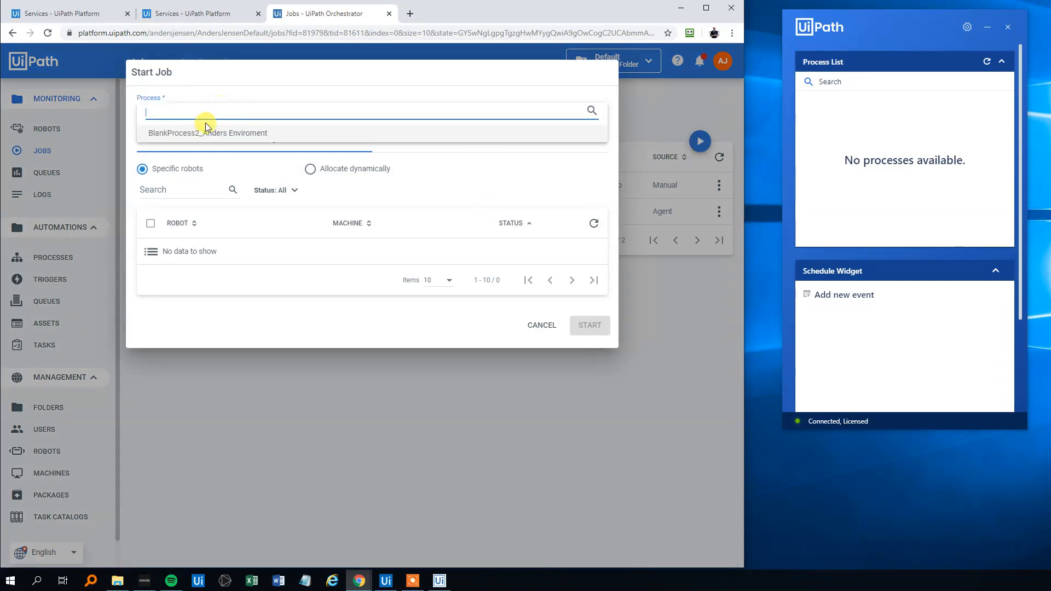
pyautogui.click(207, 133)
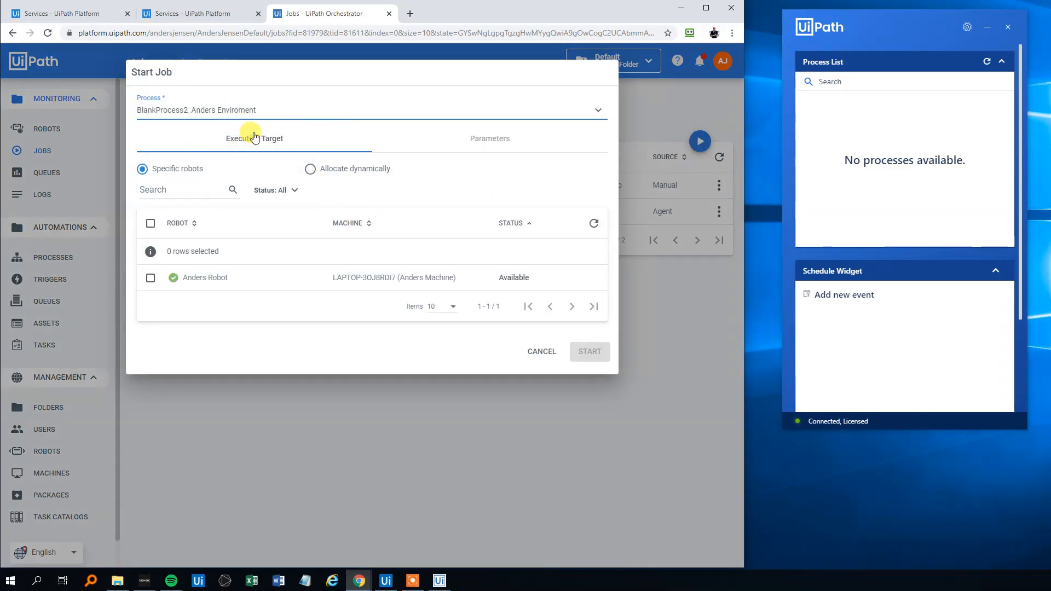
pyautogui.moveTo(299, 271)
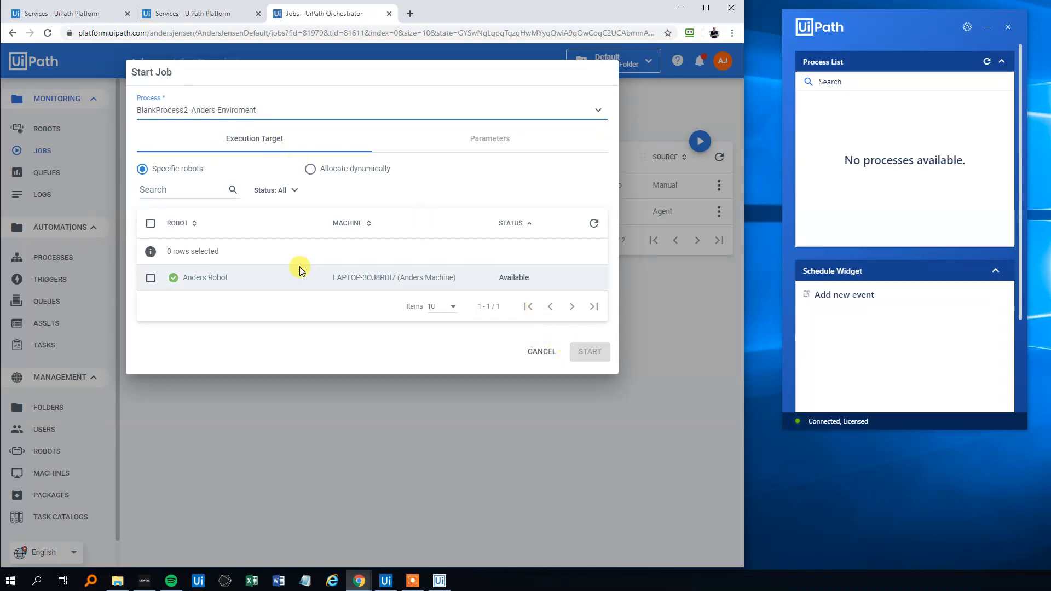
pyautogui.click(150, 278)
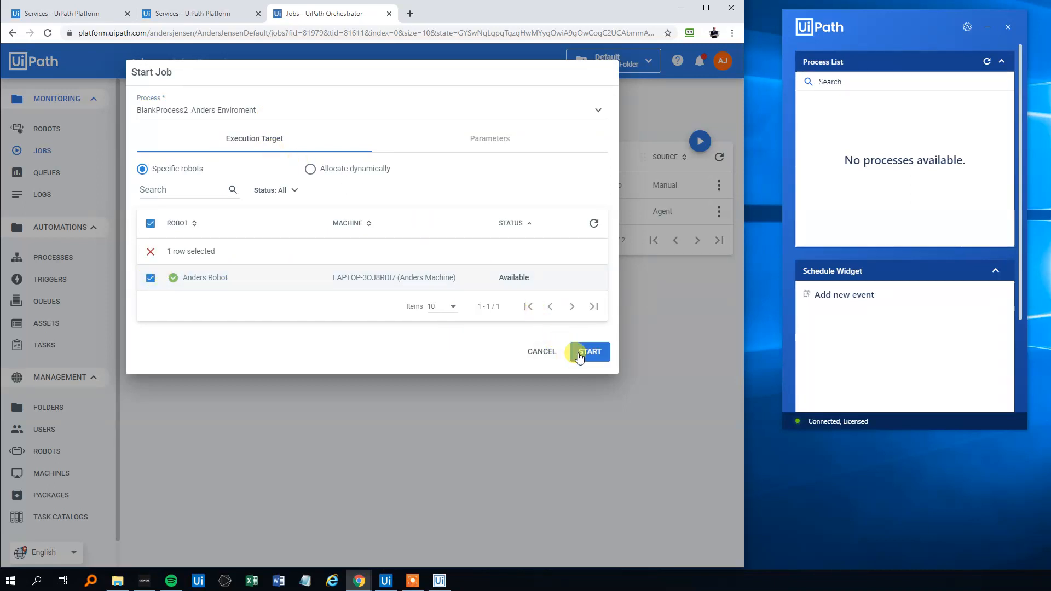
pyautogui.click(588, 351)
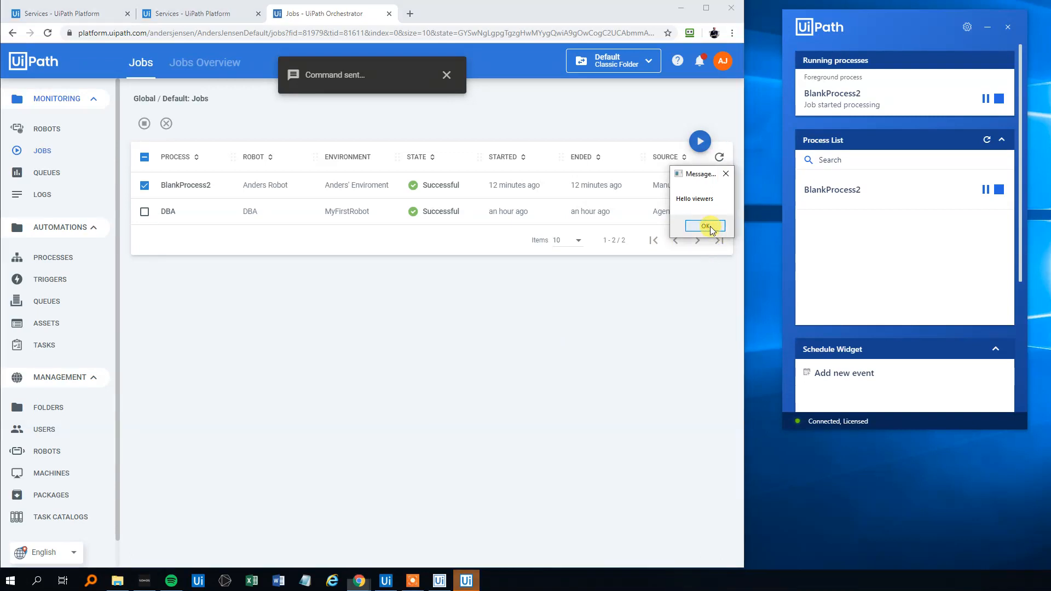
# Step: Dismiss the Hello viewers message and toast, then rerun BlankProcess2 from the Robot's Process List
pyautogui.click(705, 226)
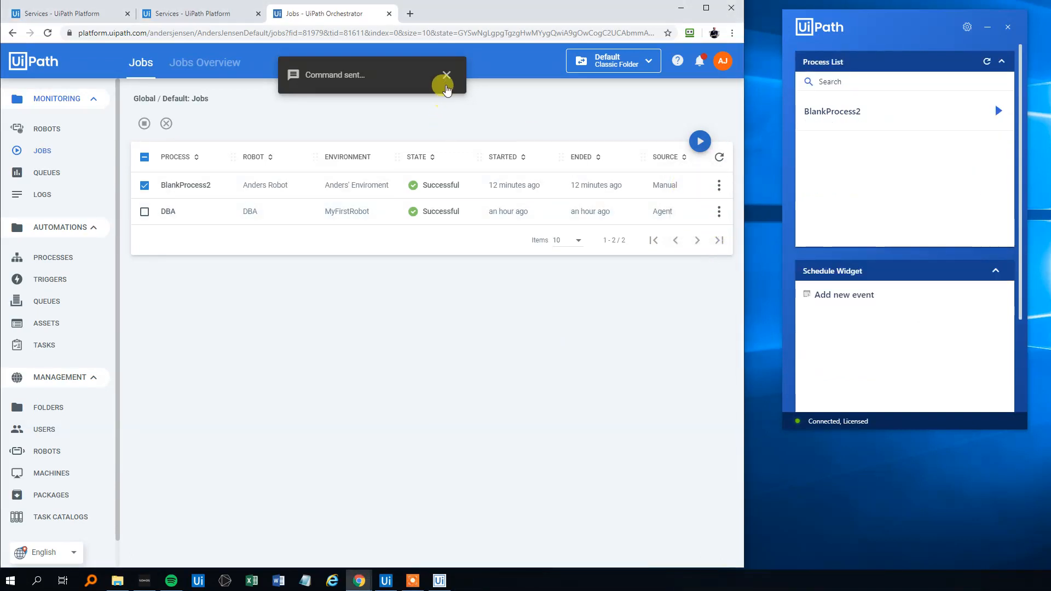
pyautogui.click(445, 74)
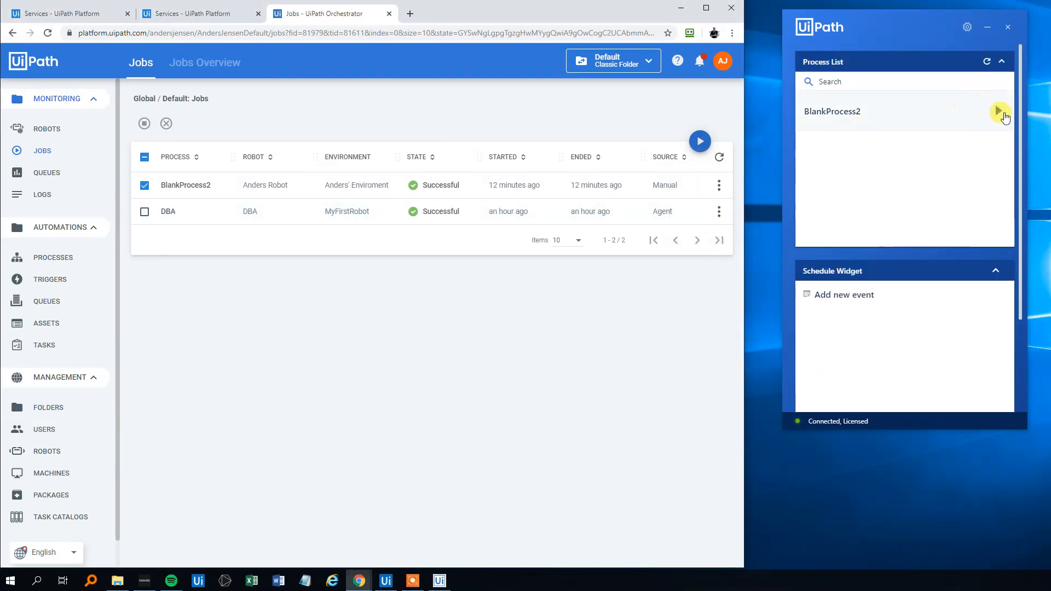
pyautogui.click(998, 111)
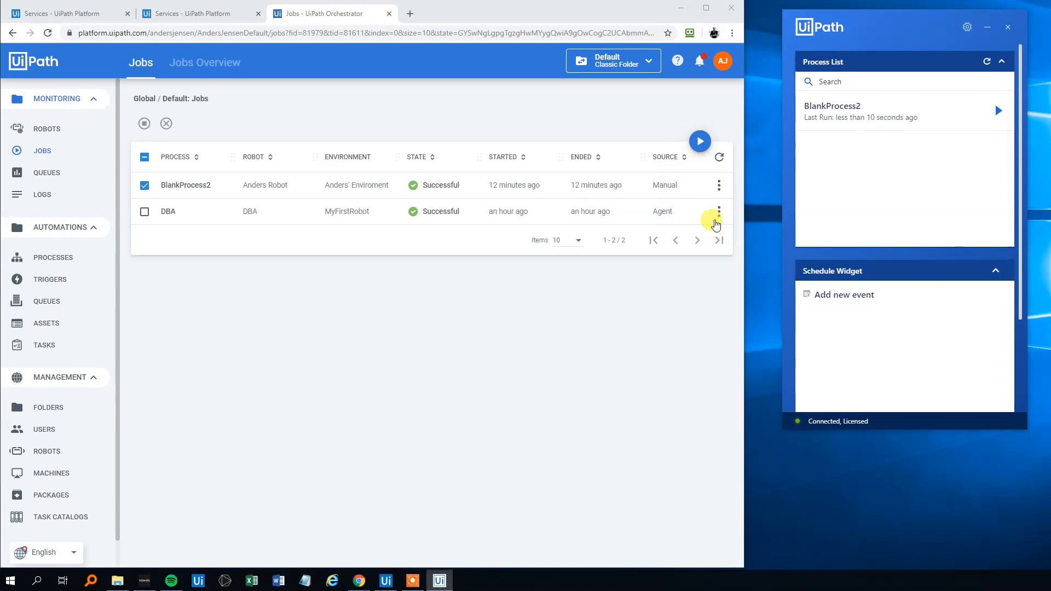
pyautogui.moveTo(721, 102)
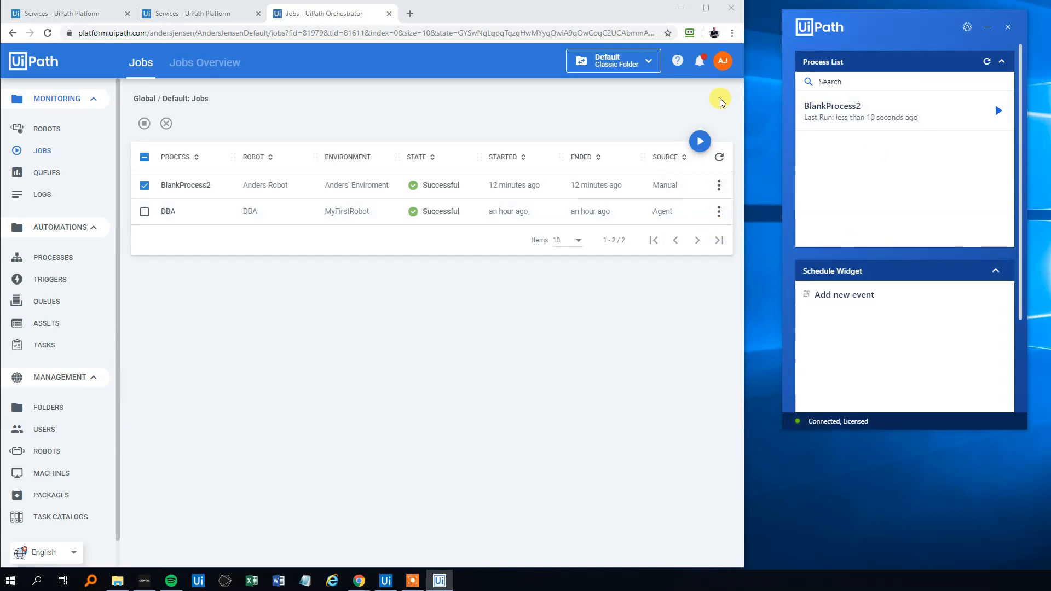